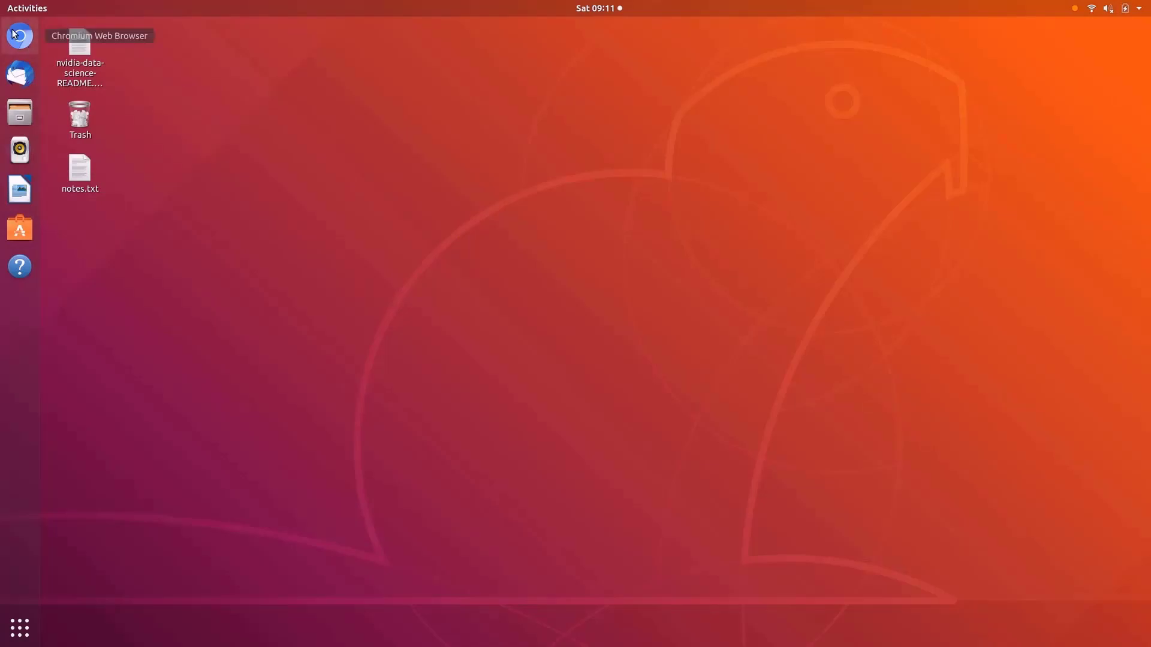
Search Google for 'jeff heaton github' and open the present repository's youtube folder.
left_click(19, 35)
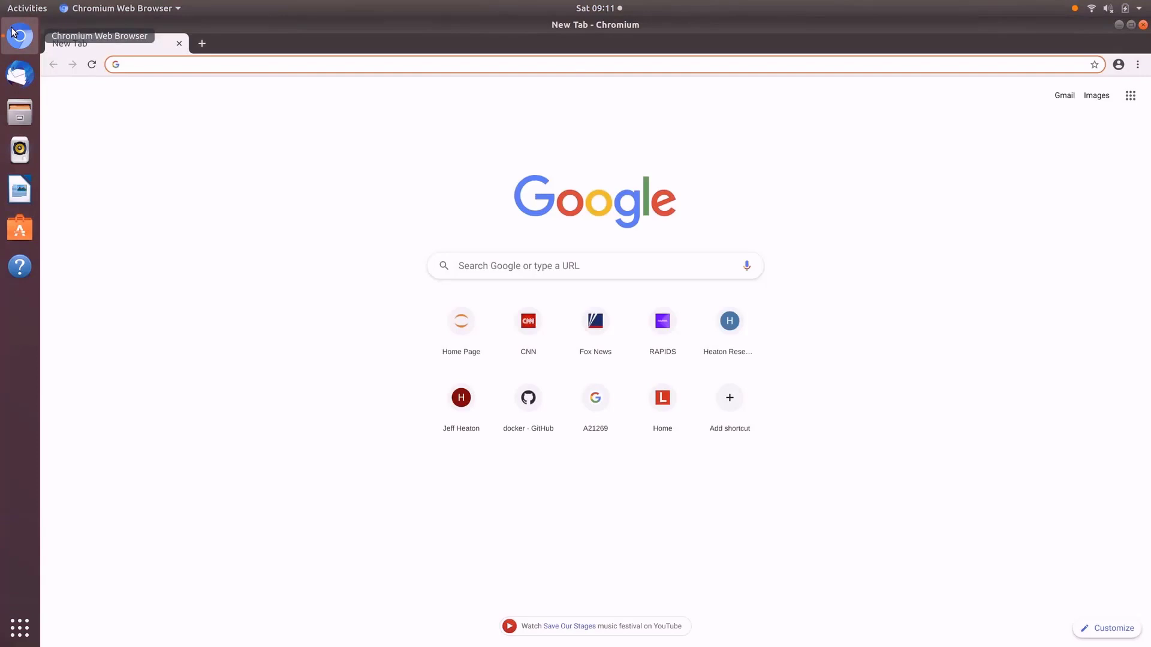
type("jeff heaton github")
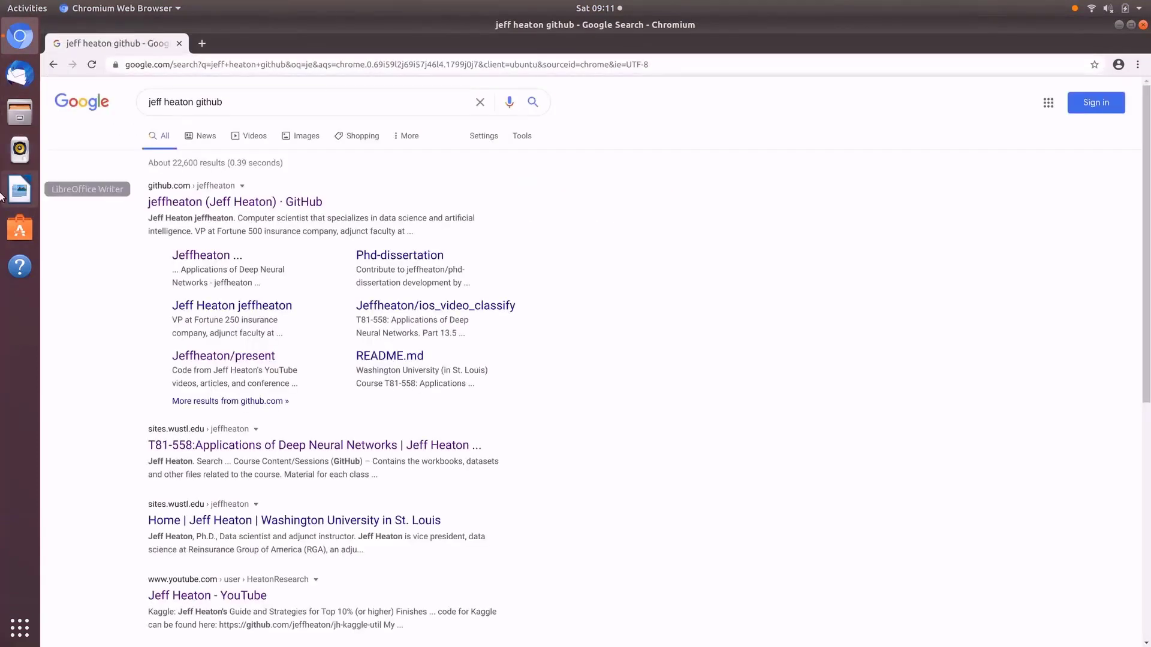
left_click(212, 201)
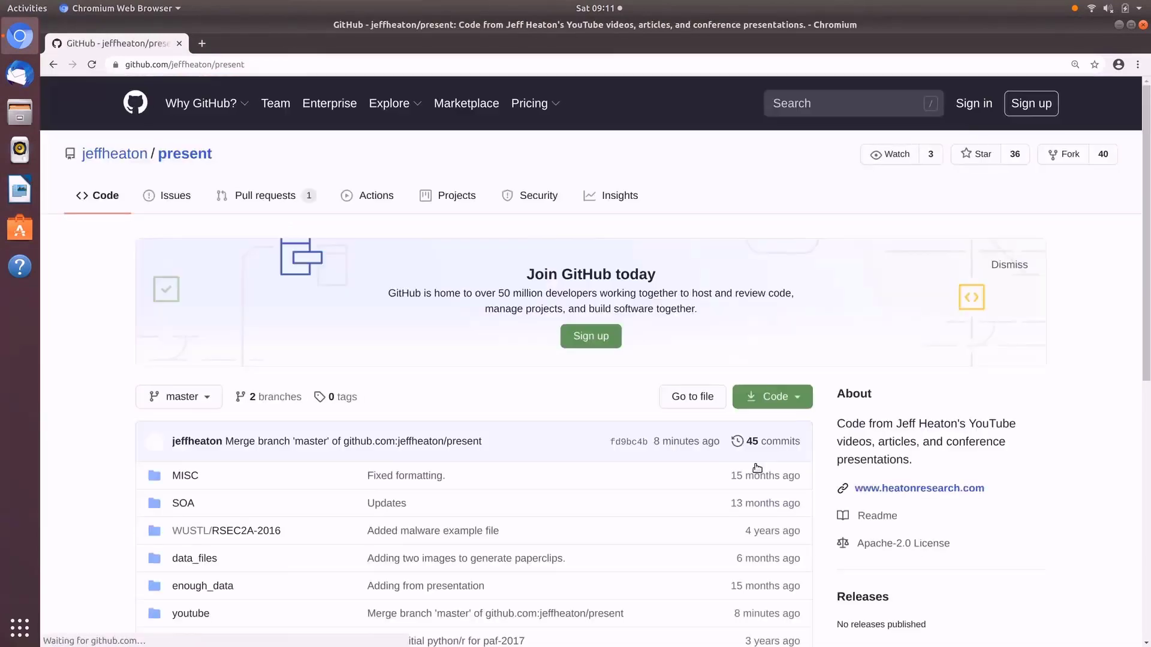
left_click(190, 614)
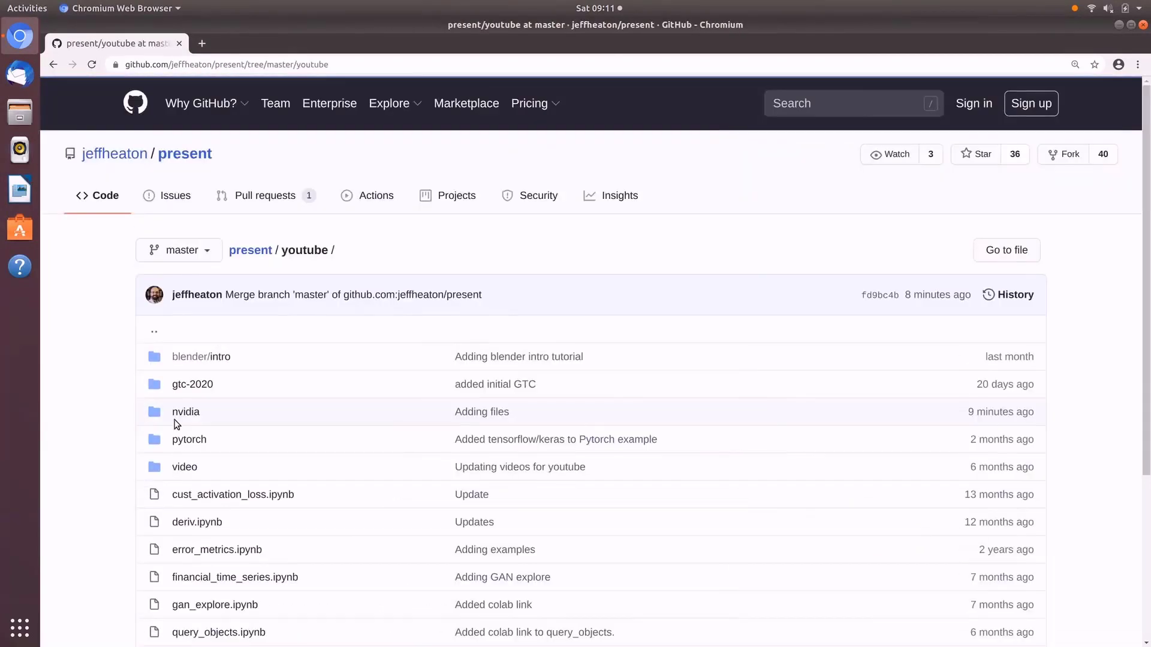
mouse_move(185, 409)
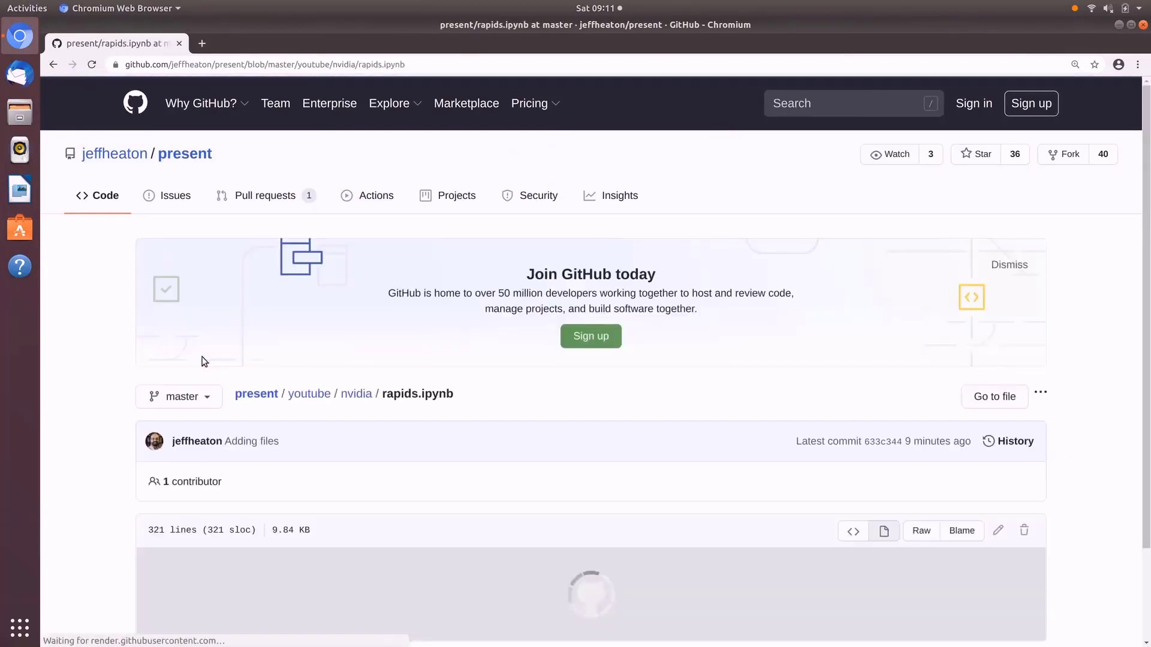
Dismiss the keyring prompt and copy the notebook's 'conda create' rapidsai environment command.
scroll("down", 3)
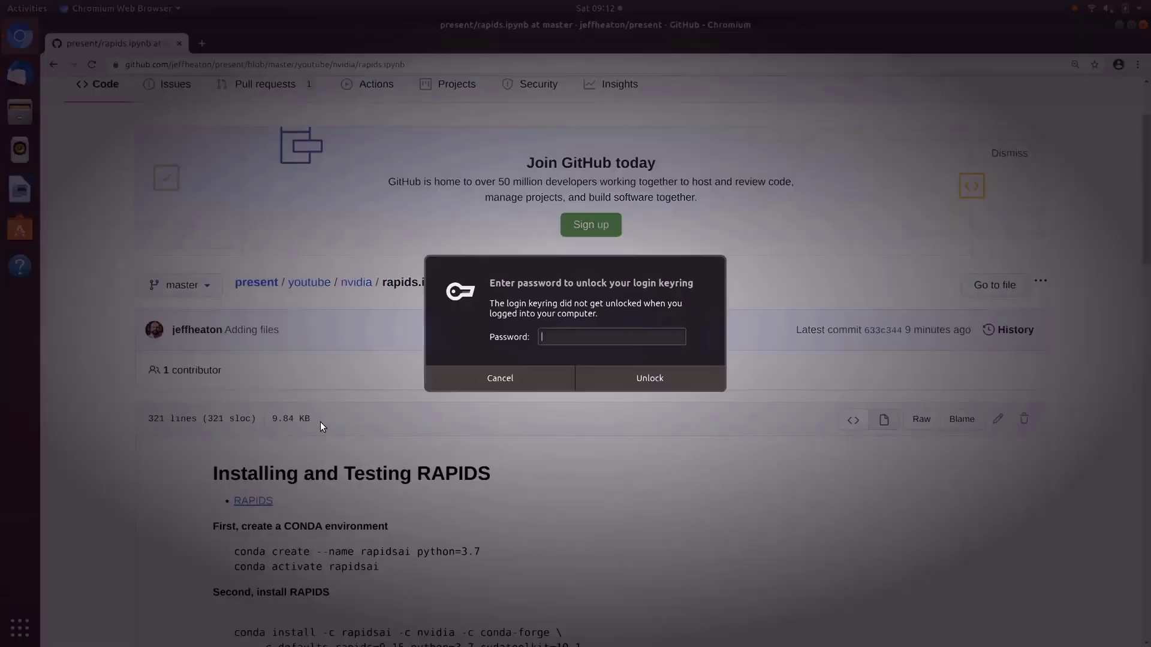
type("•")
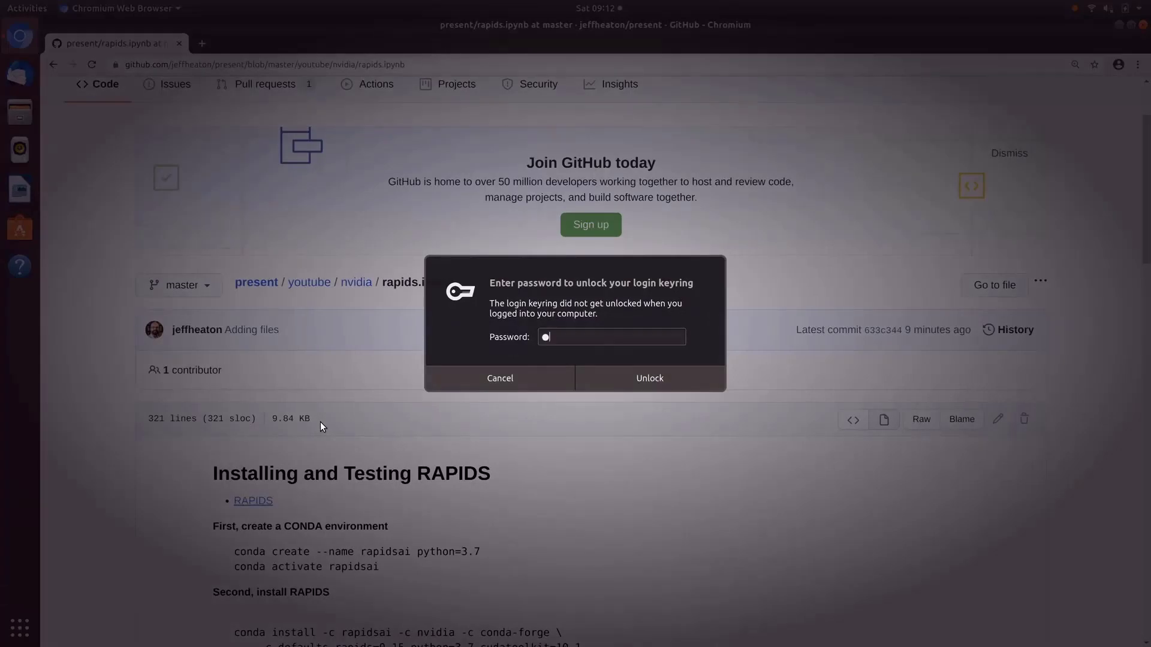
left_click(500, 379)
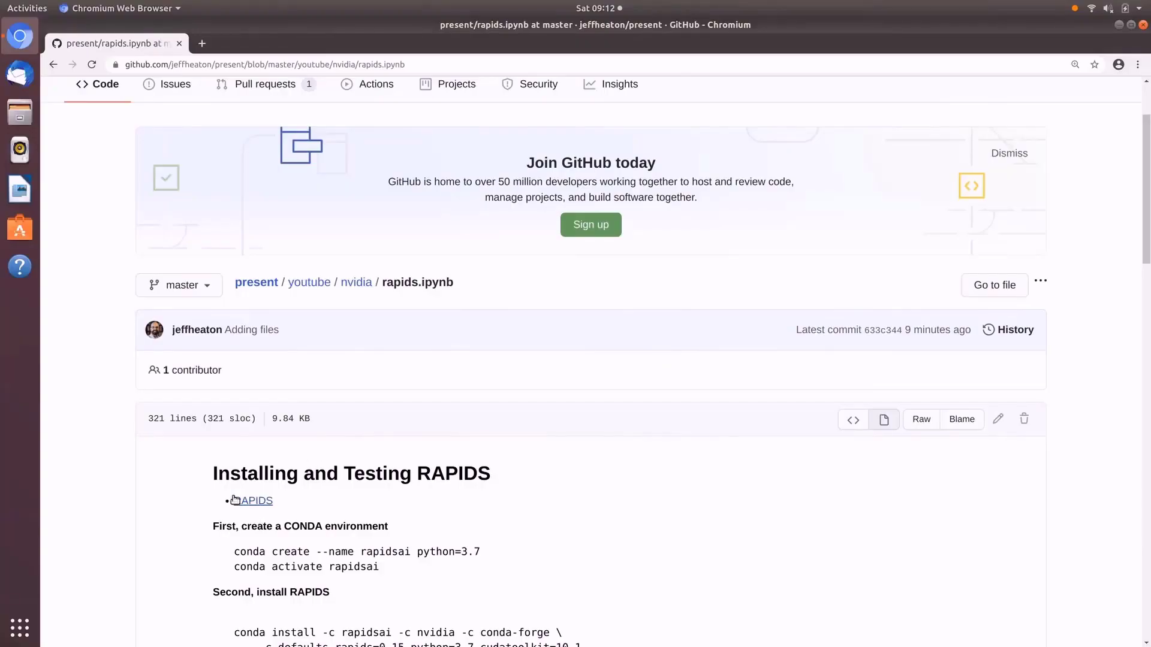
scroll("down", 3)
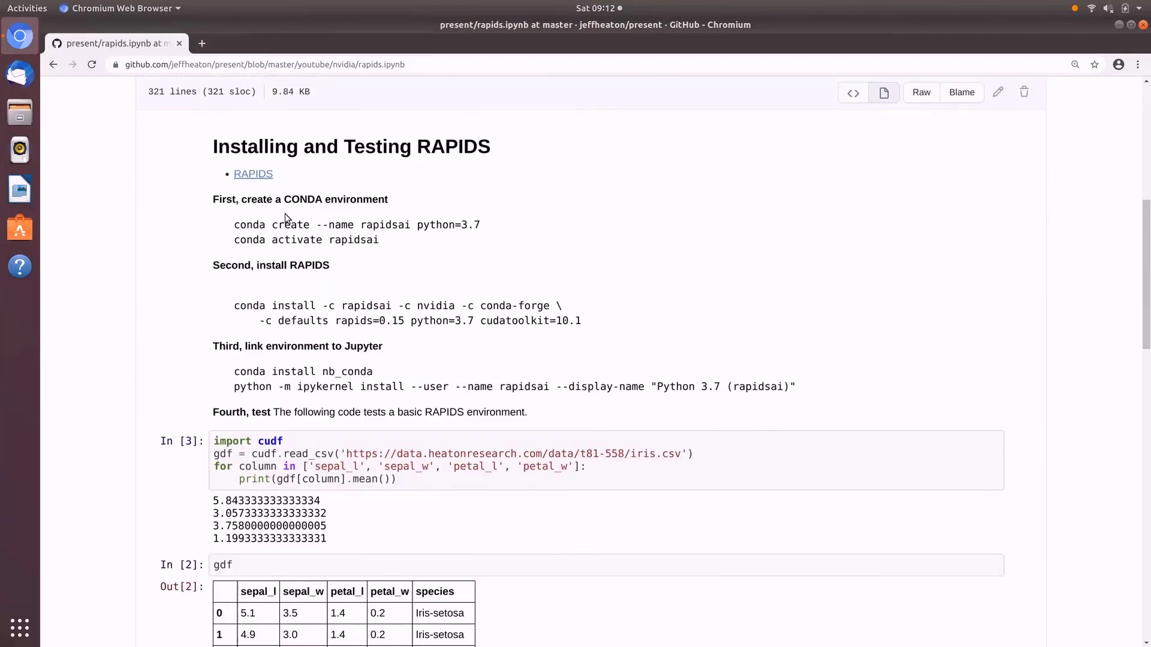
mouse_move(475, 243)
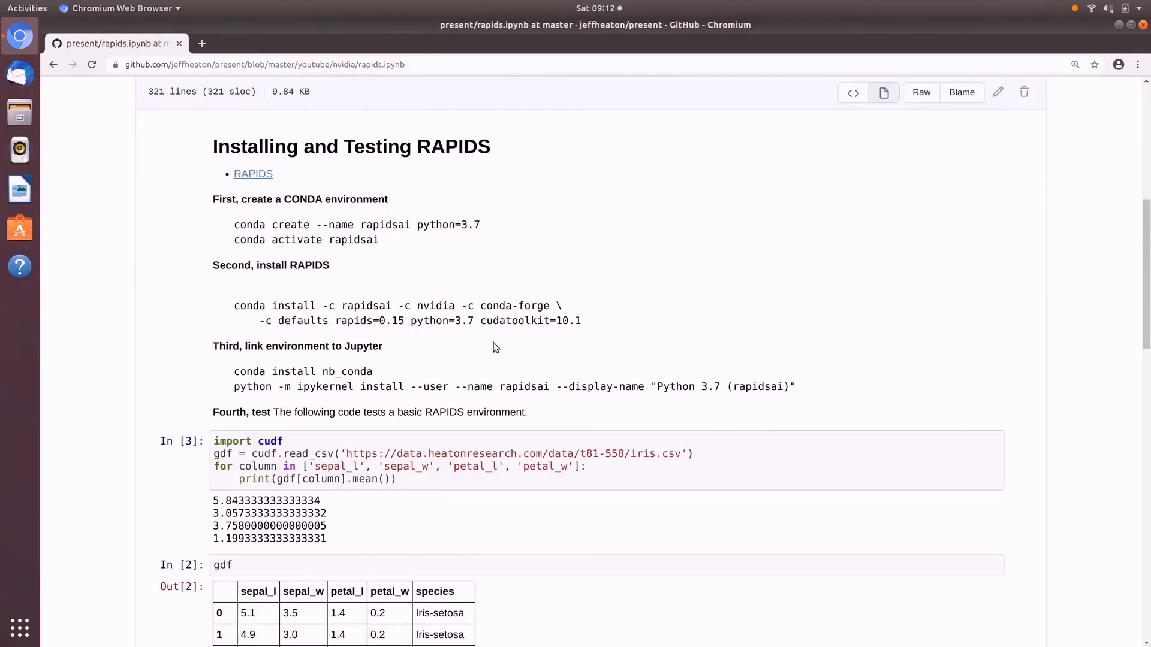
mouse_move(320, 202)
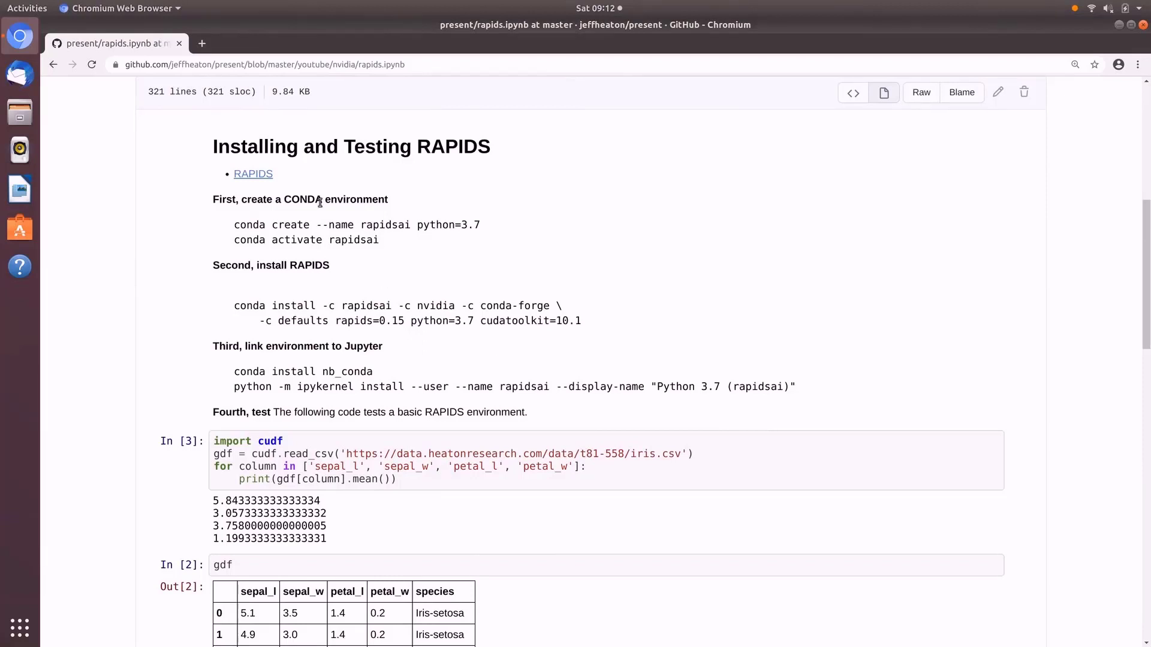
mouse_move(252, 174)
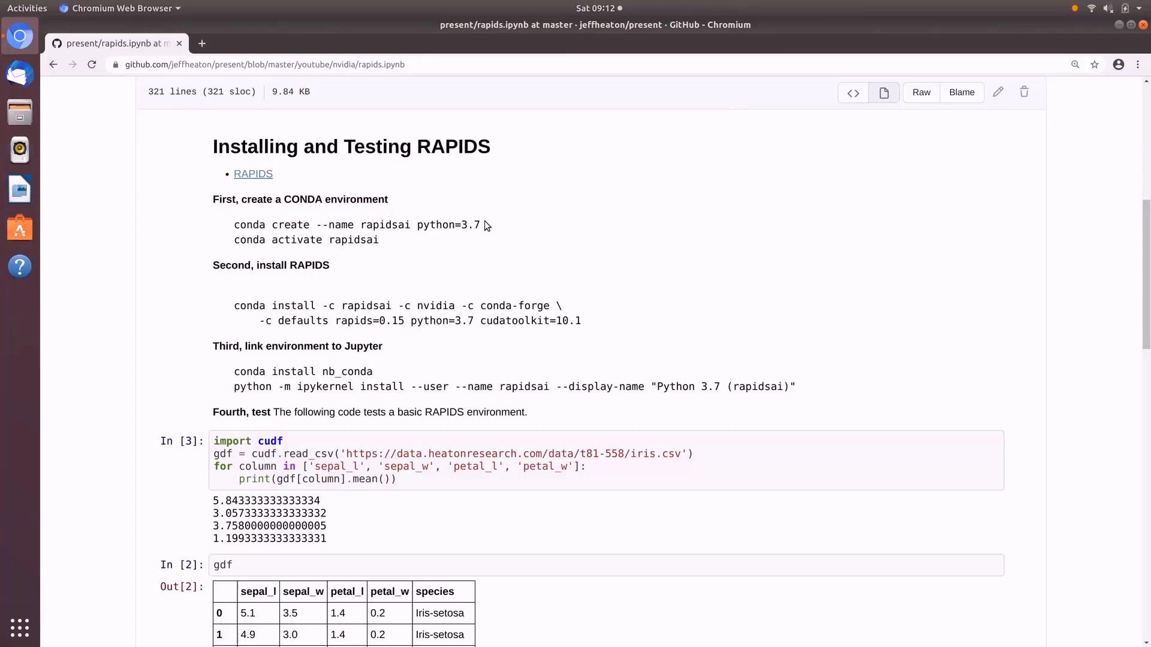
left_click_drag(245, 225, 482, 225)
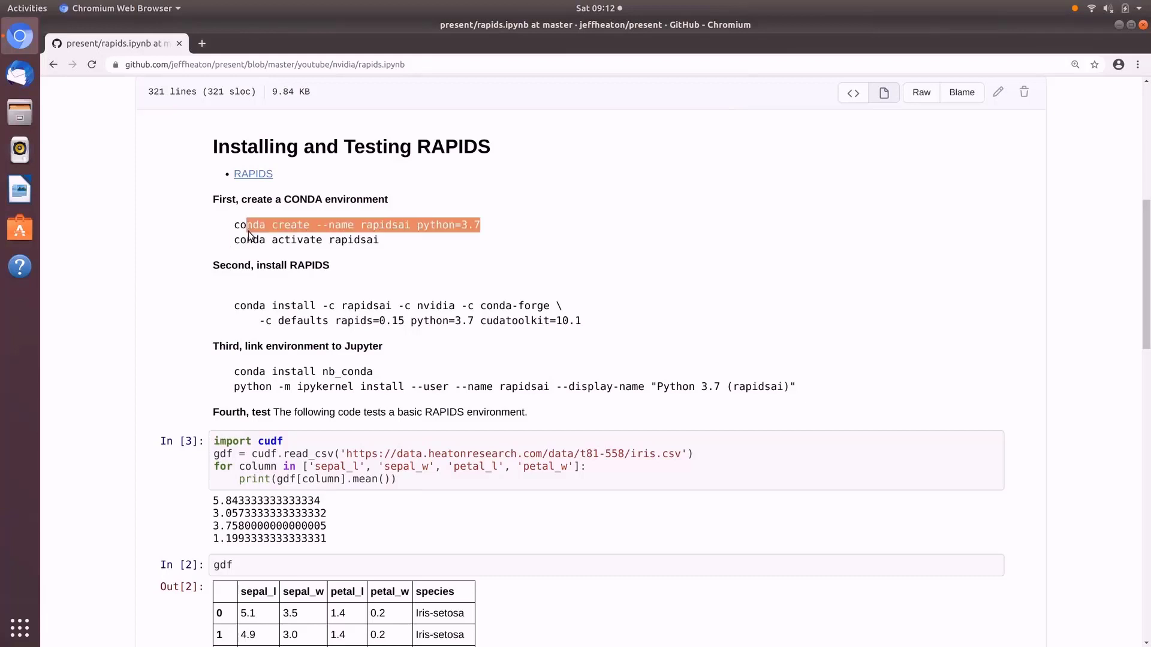
right_click(272, 225)
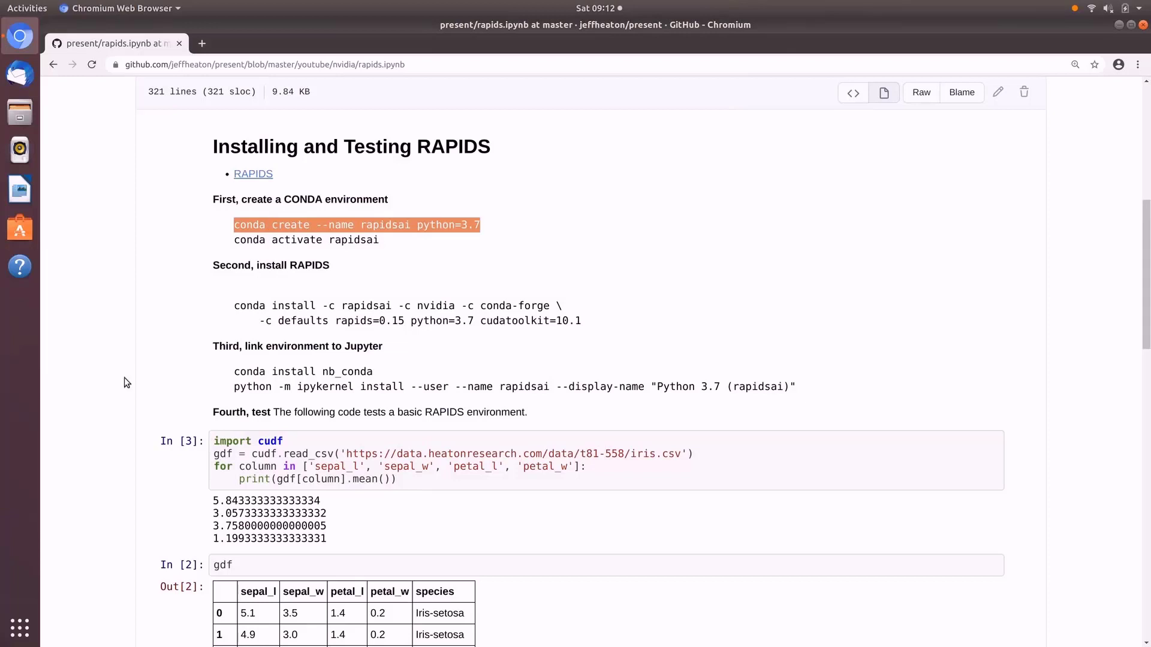
mouse_move(19, 628)
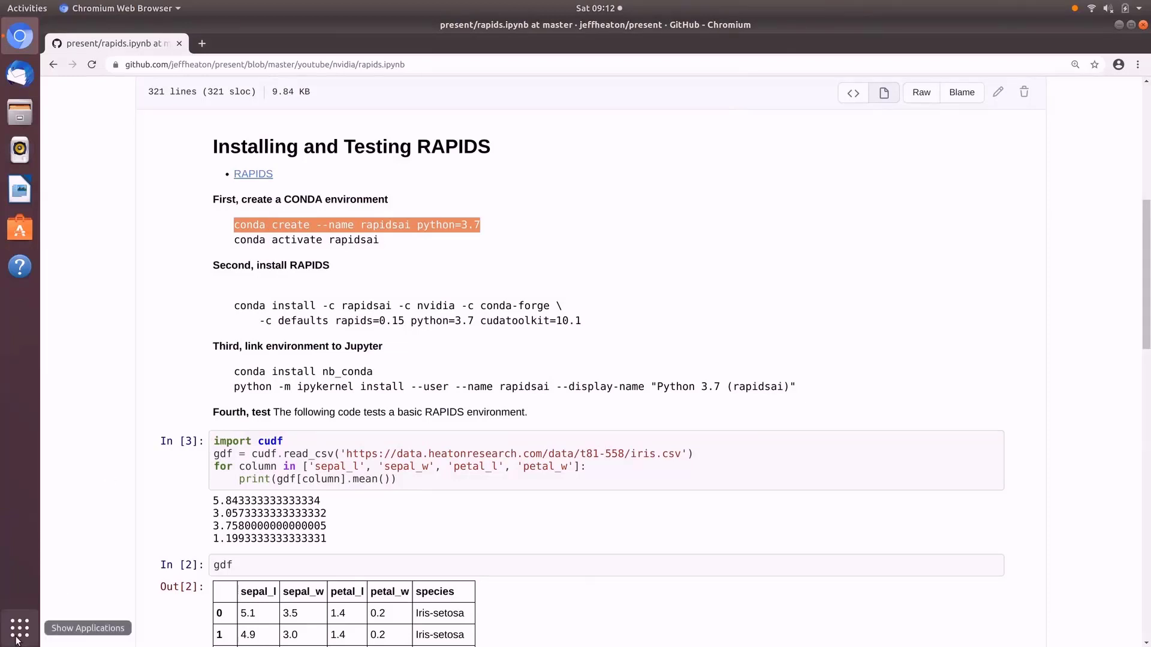
Launch Terminal, paste the rapidsai Python 3.7 conda create command, and confirm with y.
left_click(27, 8)
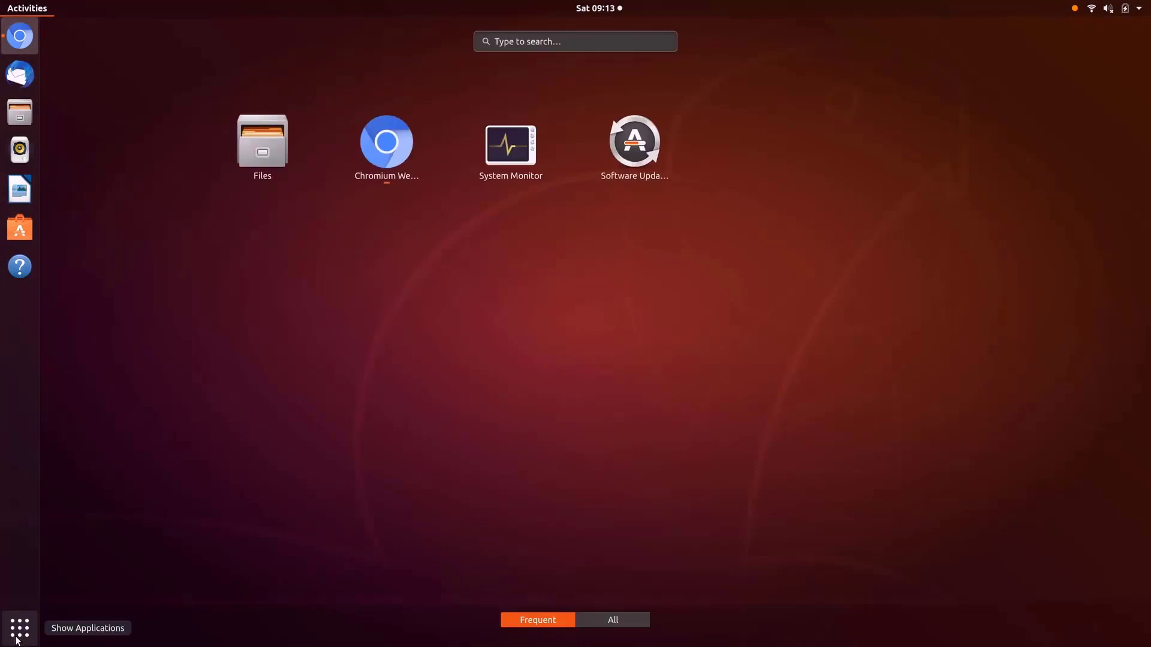
mouse_move(510, 144)
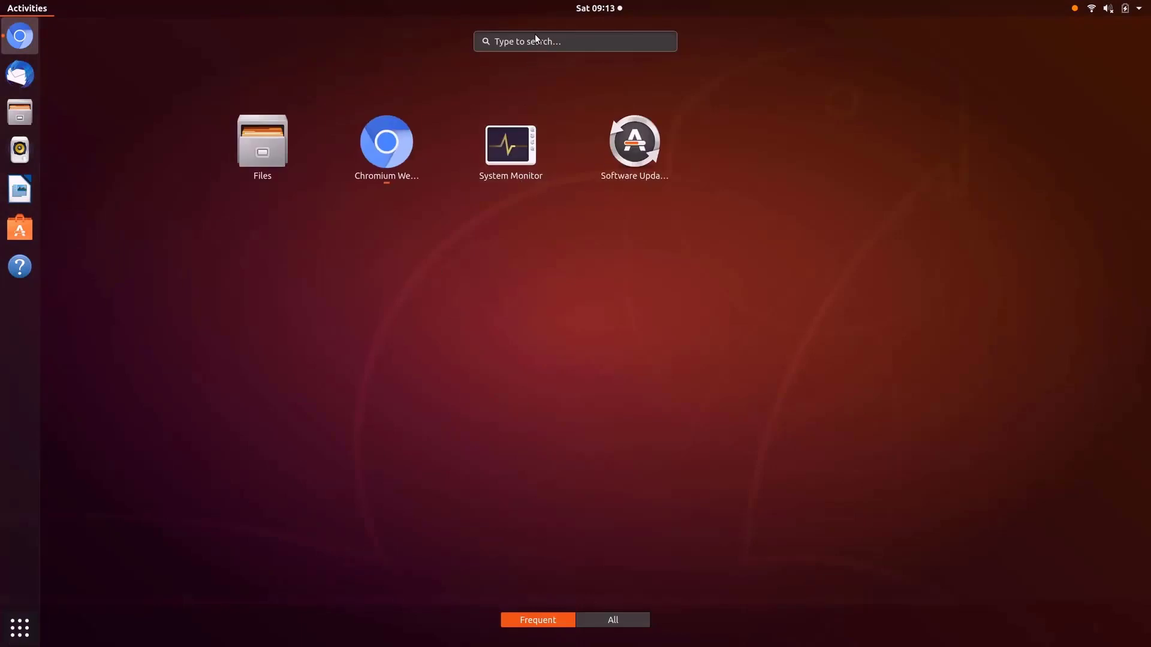
left_click(574, 41)
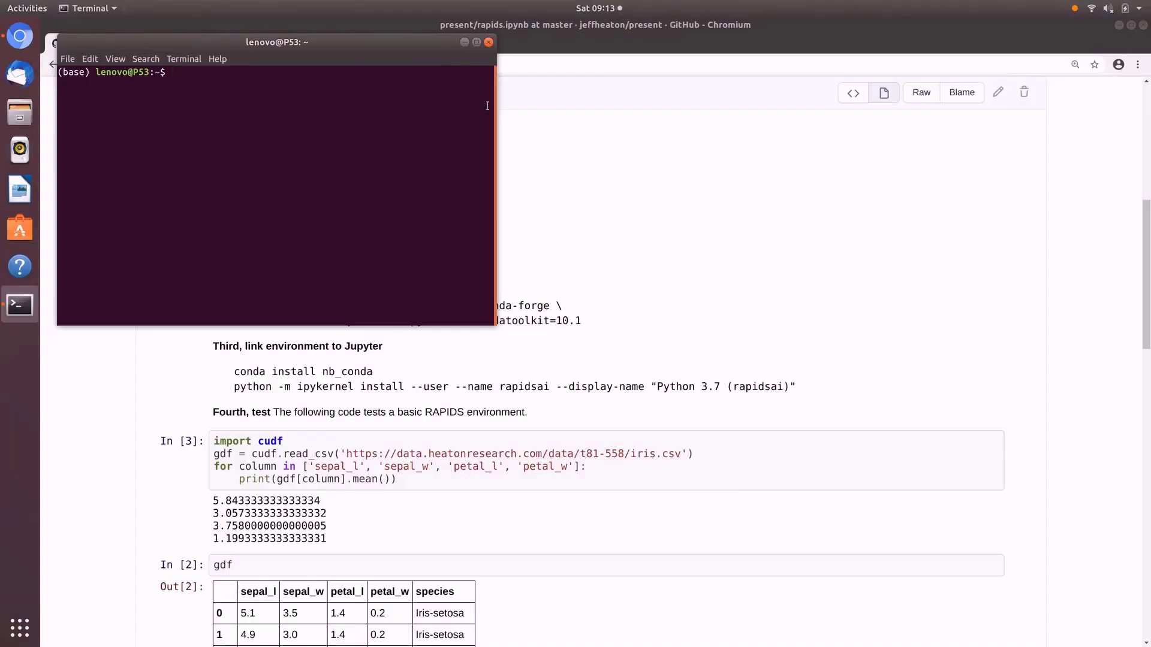
mouse_move(310, 120)
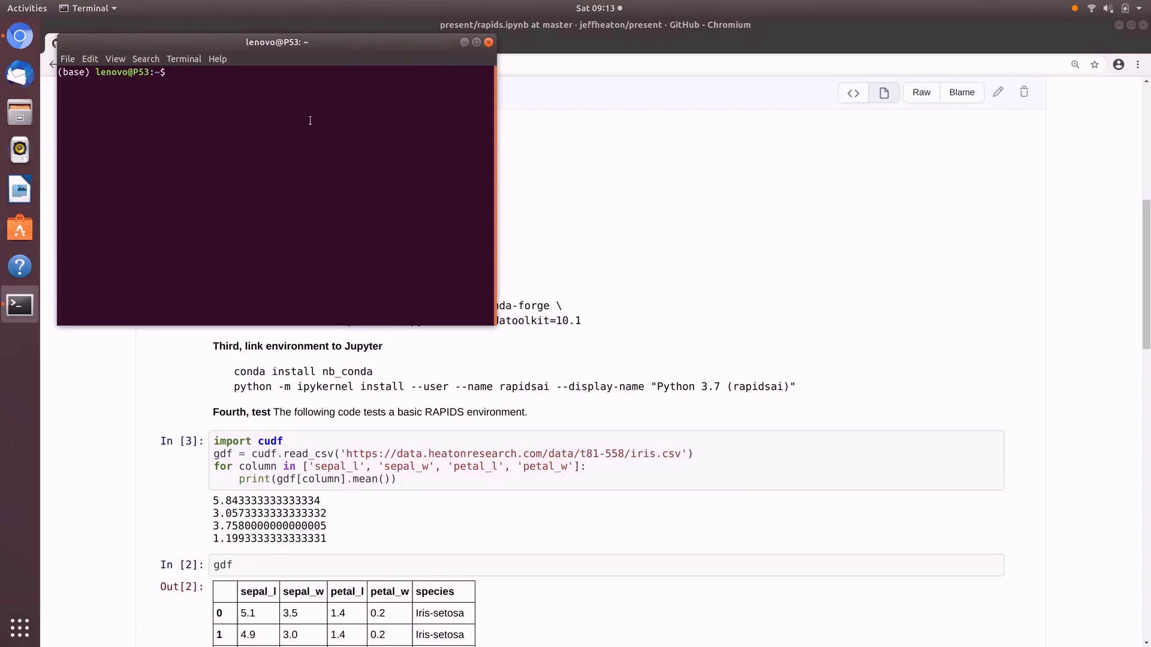
right_click(310, 121)
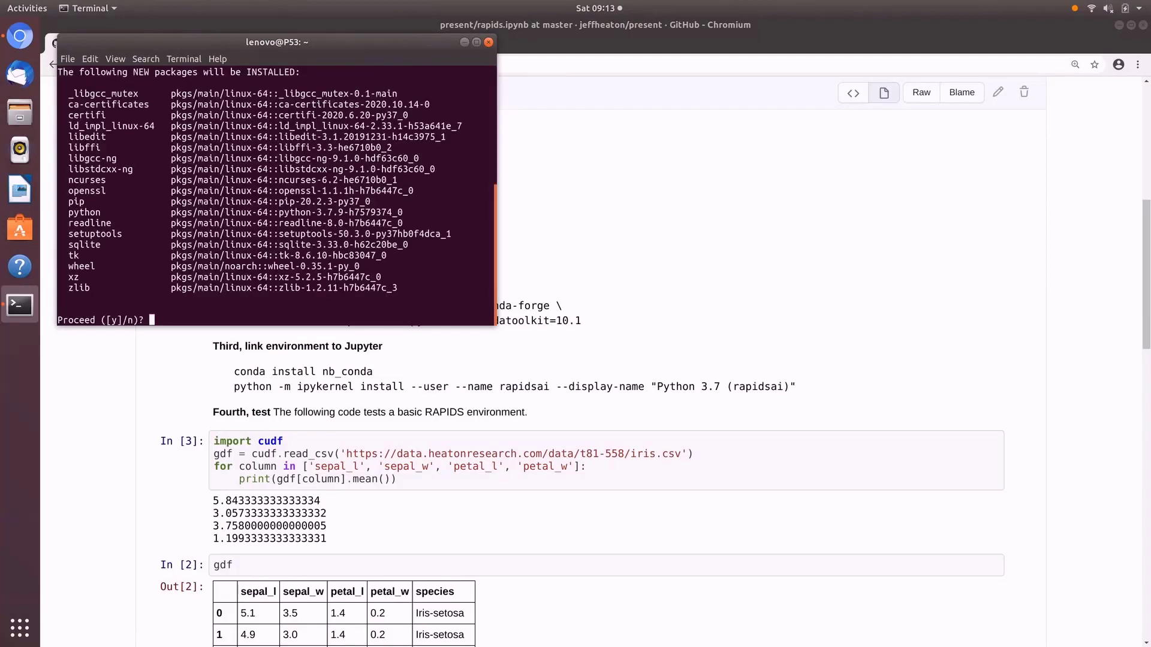
type("y")
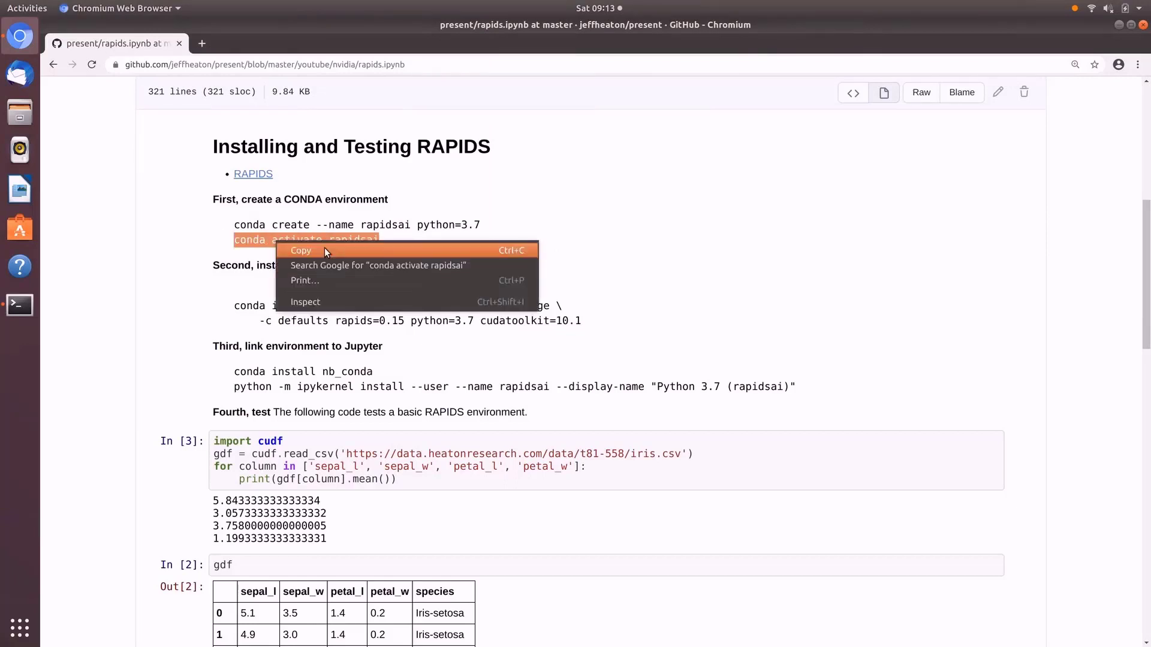
Copy 'conda activate rapidsai' from the notebook and run it in Terminal.
left_click(18, 305)
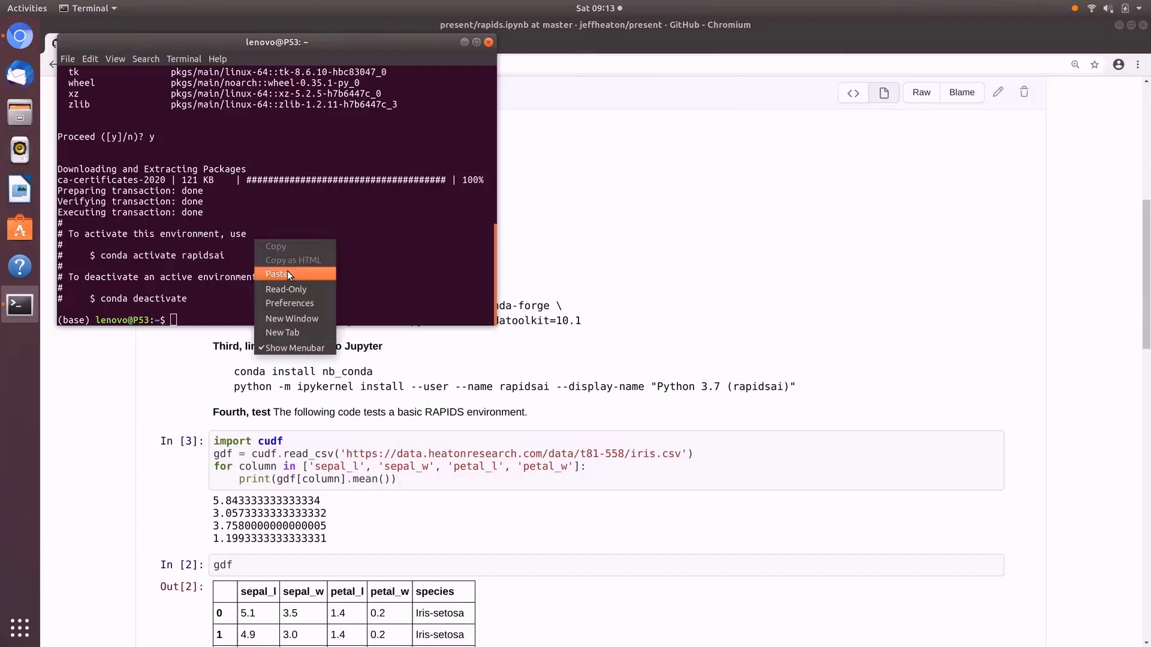
left_click(277, 273)
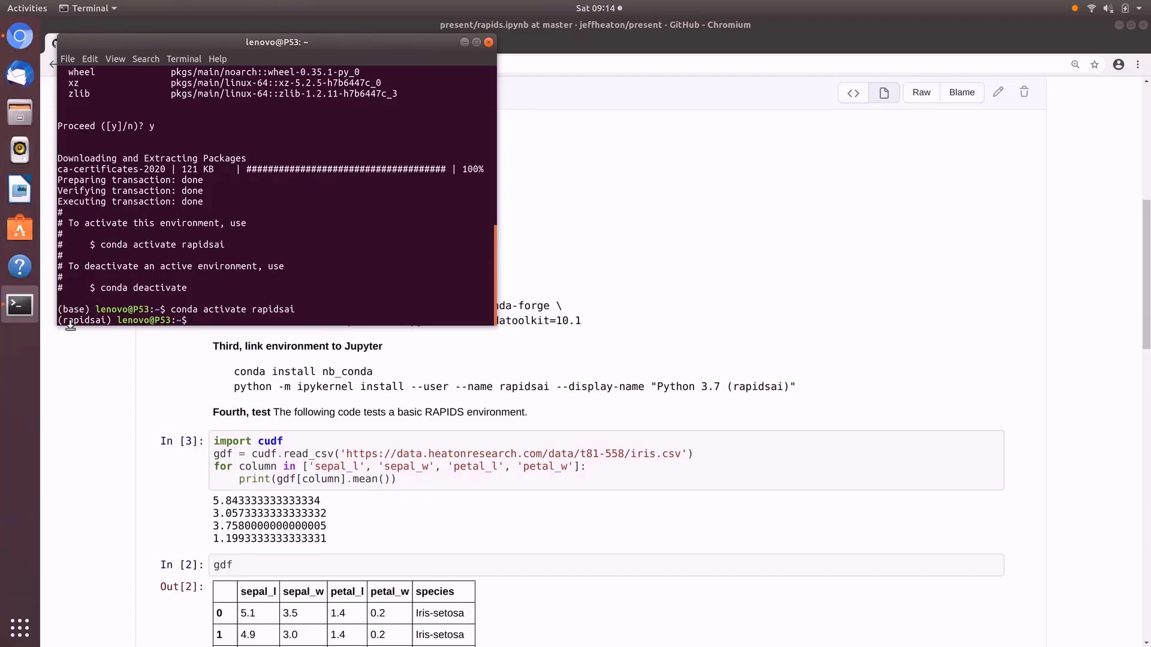
mouse_move(375, 287)
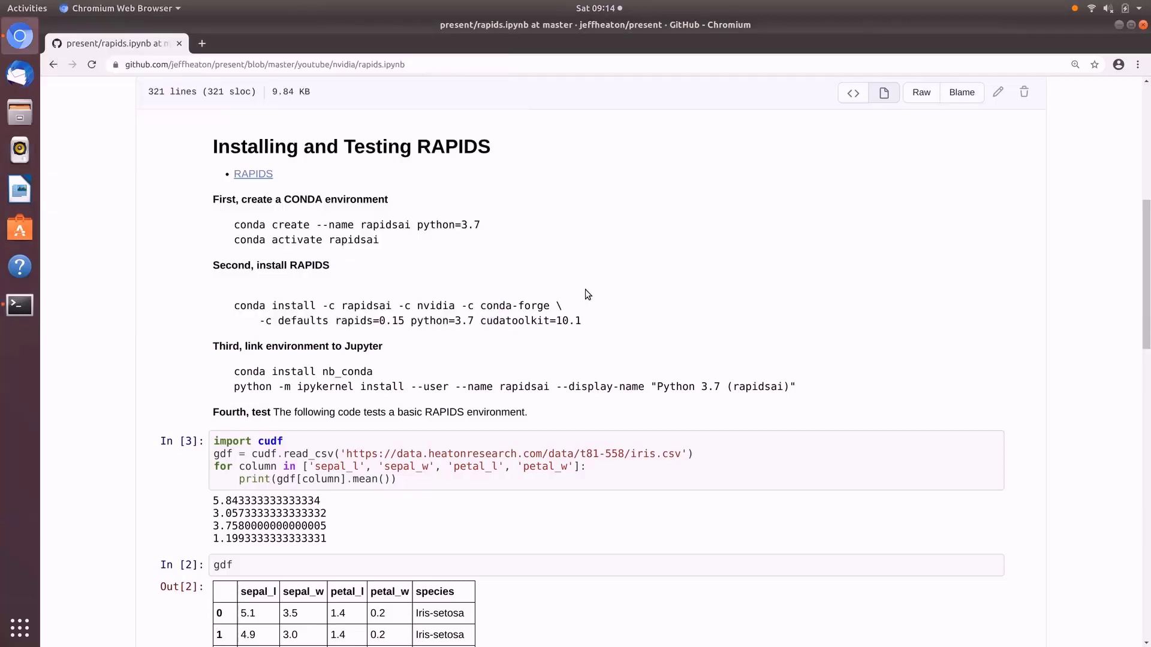
mouse_move(587, 321)
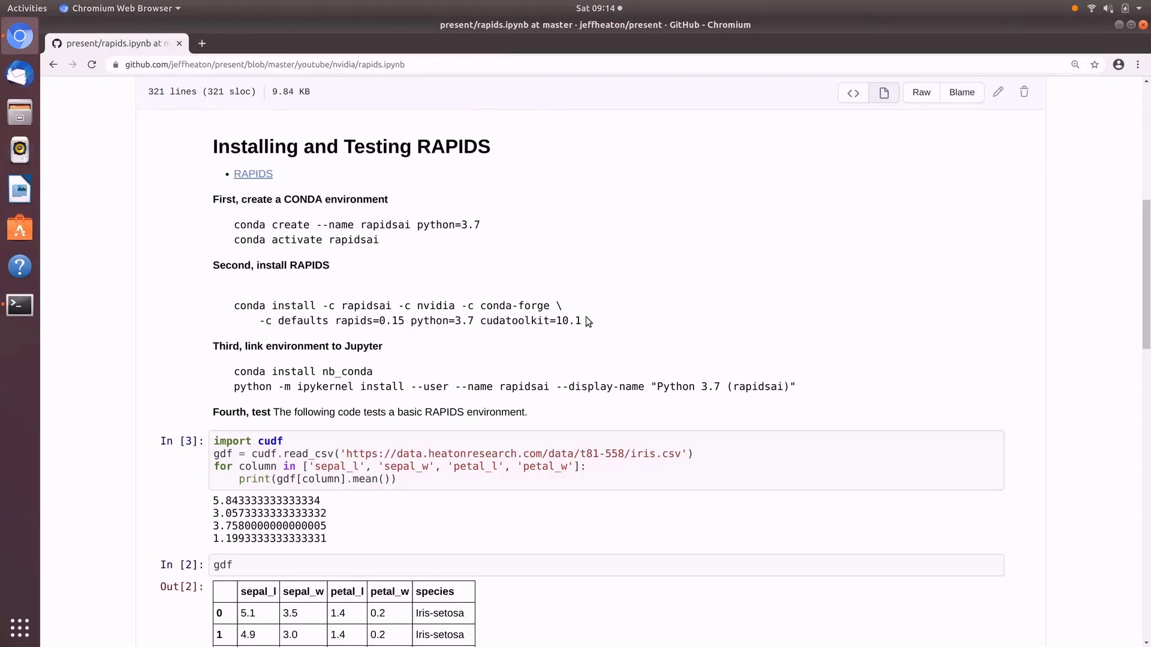
Copy and approve the RAPIDS 0.15 / CUDA toolkit 10.1 install, then select the nb_conda command.
left_click_drag(235, 305, 582, 320)
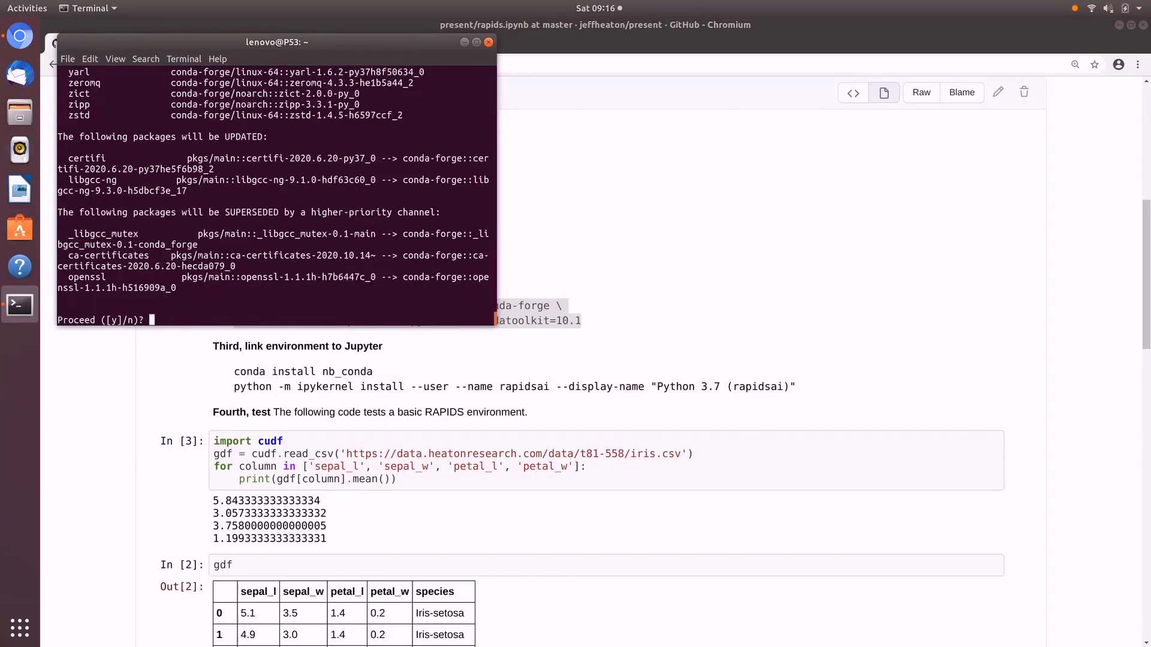
type("y")
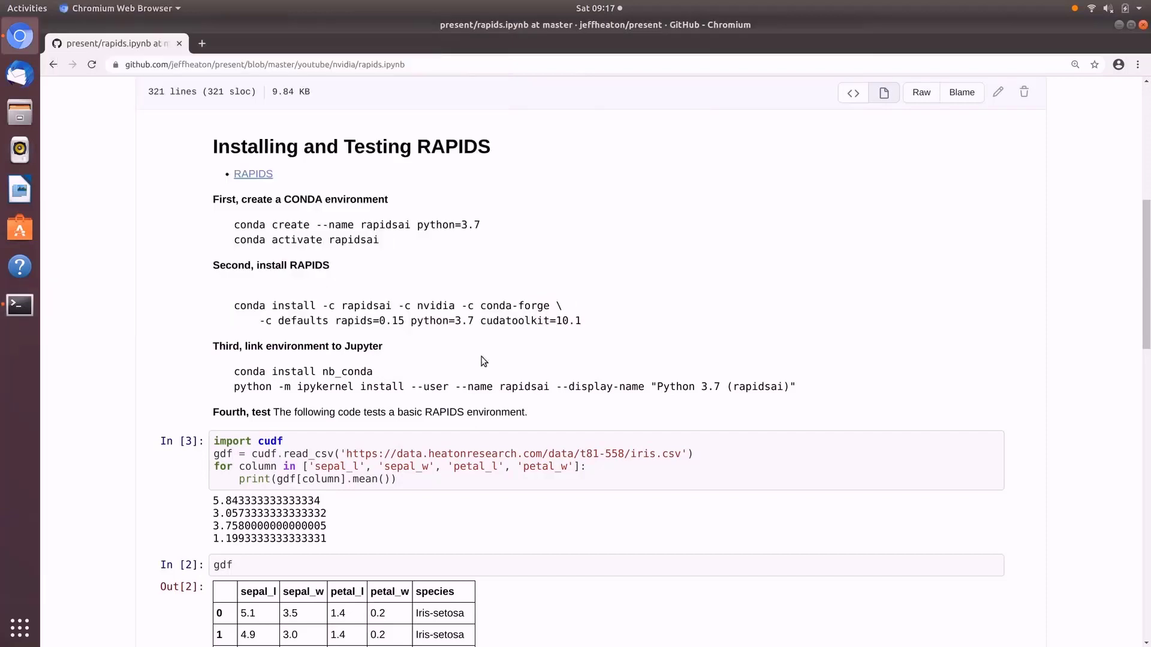
mouse_move(373, 375)
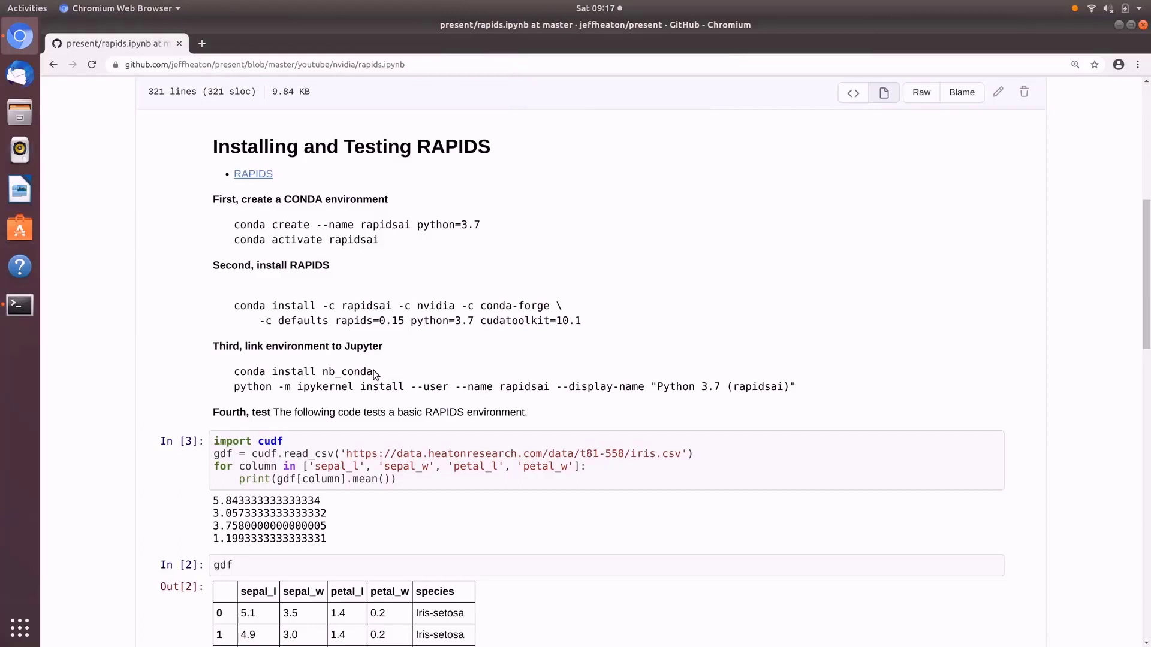
double_click(302, 371)
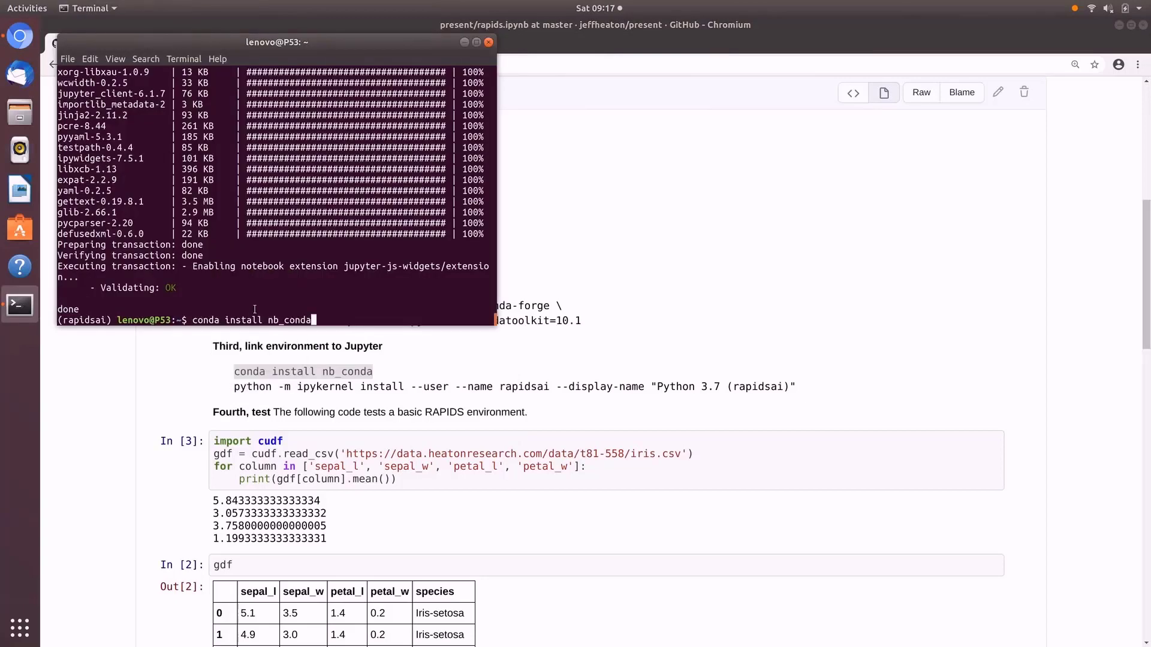
Install nb_conda, register the 'Python 3.7 (rapidsai)' kernel, and start jupyter notebook.
key("Return")
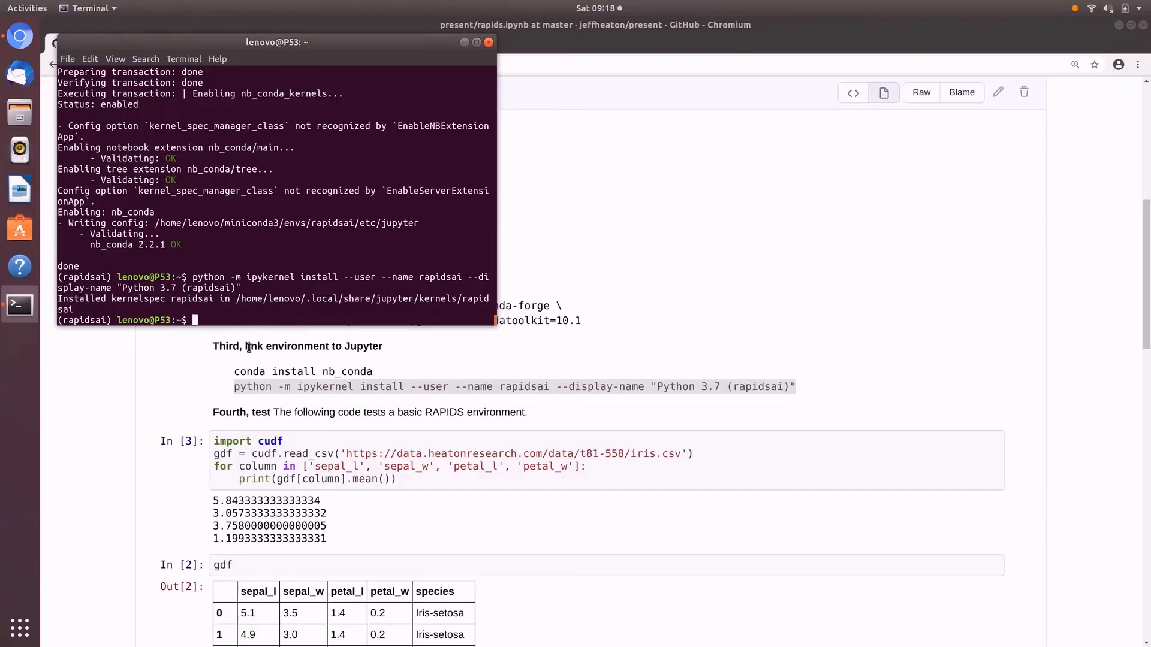
type("j")
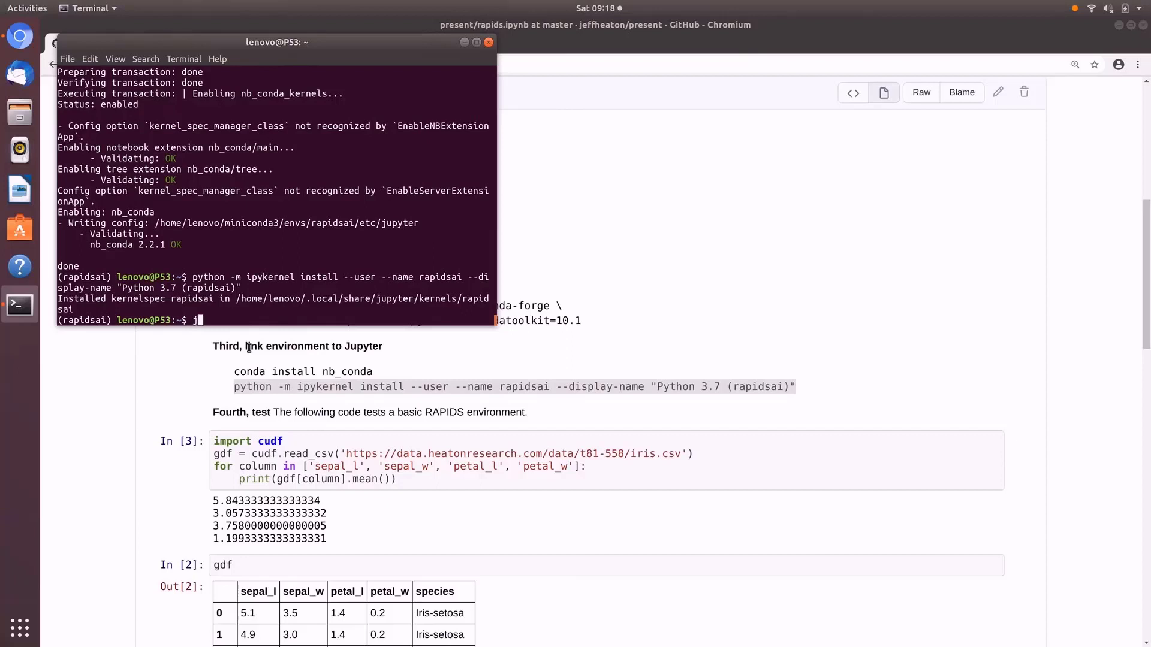
type("jupyter notebook")
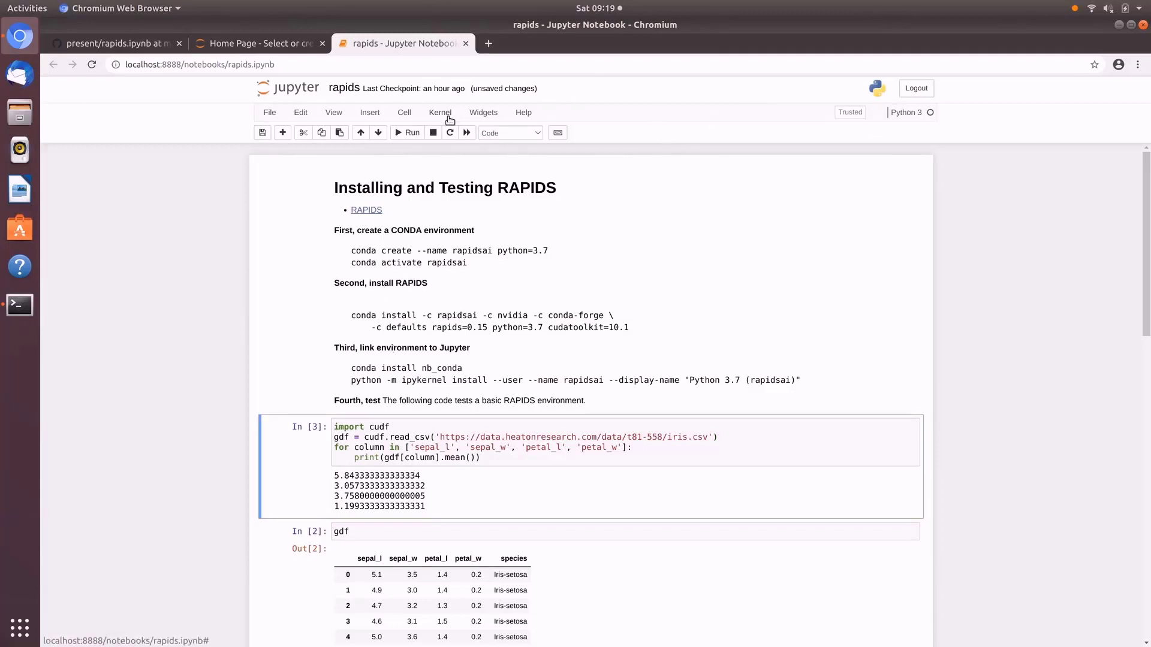
Choose Python 3.7 (rapidsai) from the Kernel menu's Change kernel list.
left_click(440, 112)
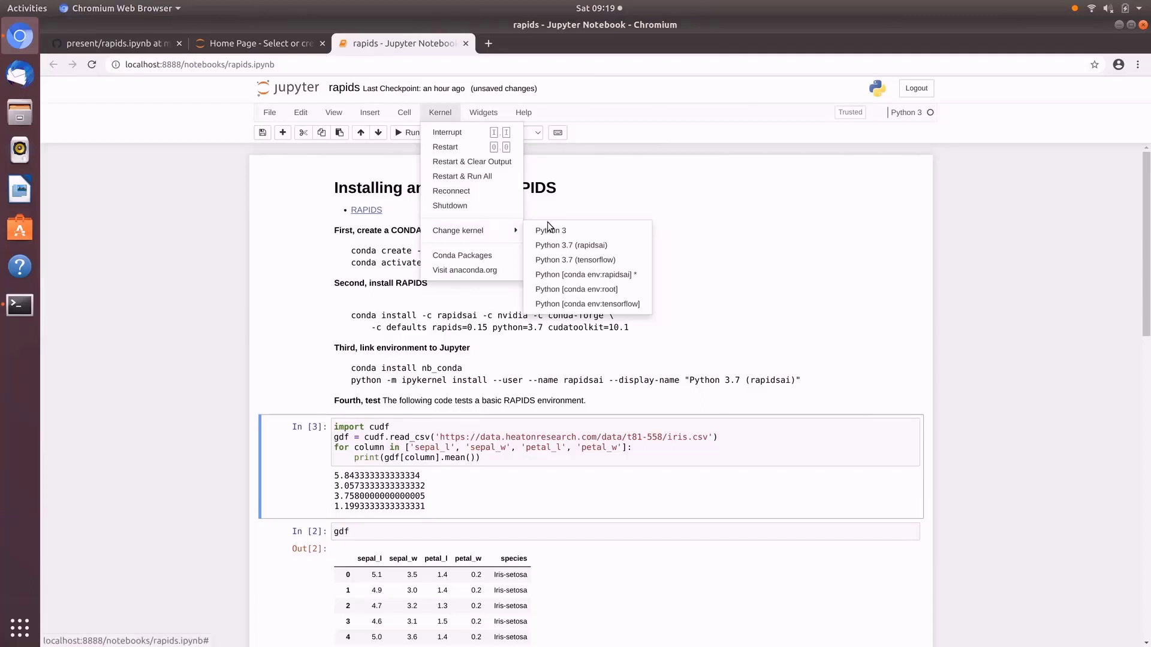
left_click(572, 245)
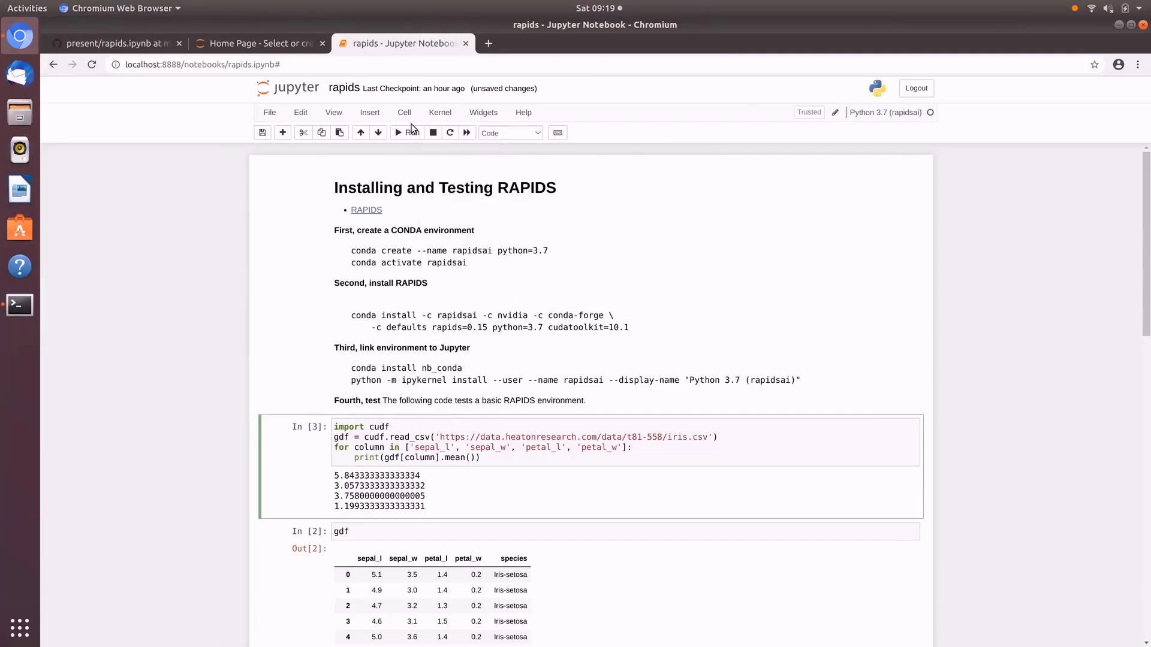
mouse_move(477, 317)
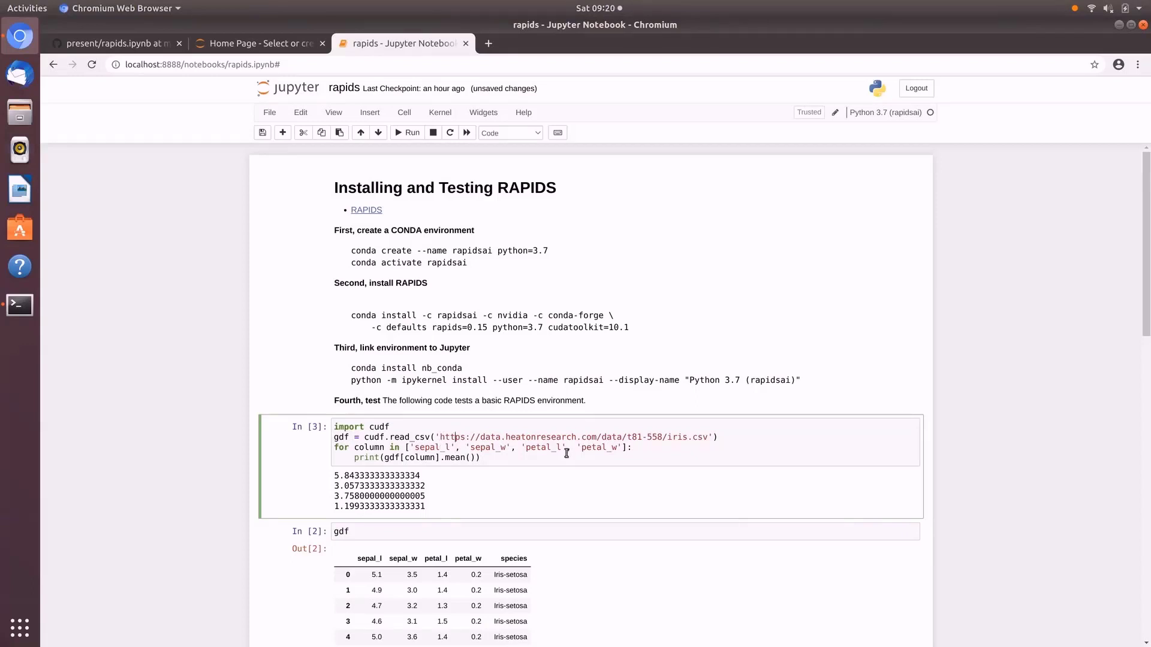
mouse_move(580, 432)
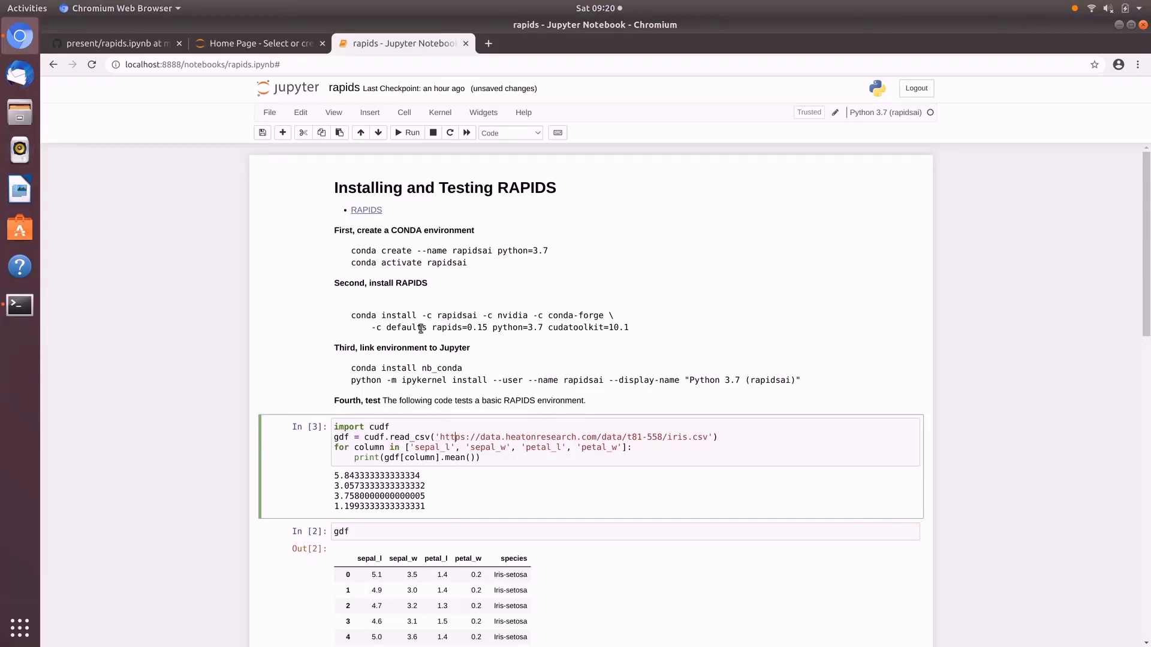
mouse_move(406, 132)
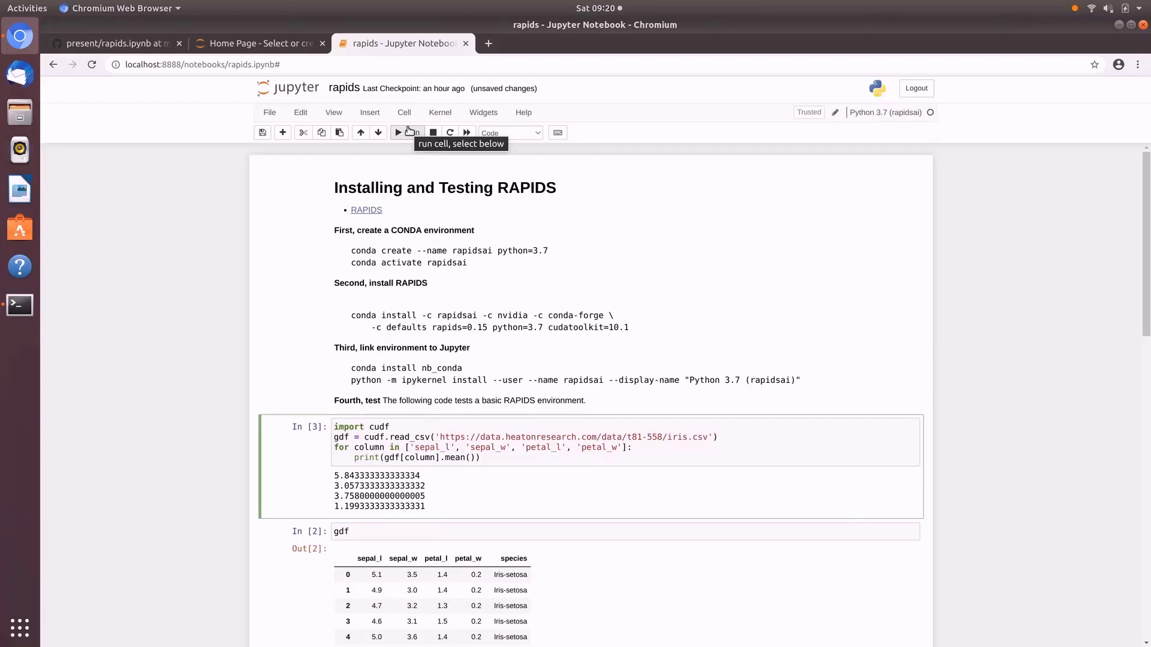
Run the cuDF import and gdf cells to print iris column means and the 150-row table.
left_click(399, 132)
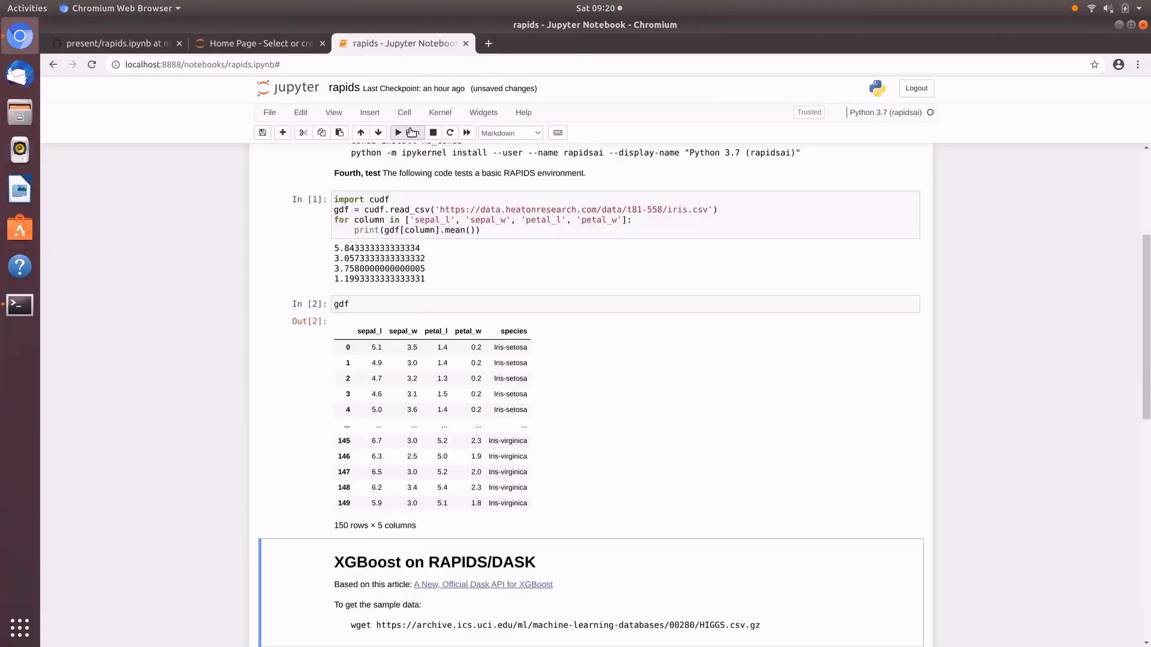
Scroll to XGBoost on RAPIDS/DASK and highlight the HIGGS wget command line.
scroll("down", 3)
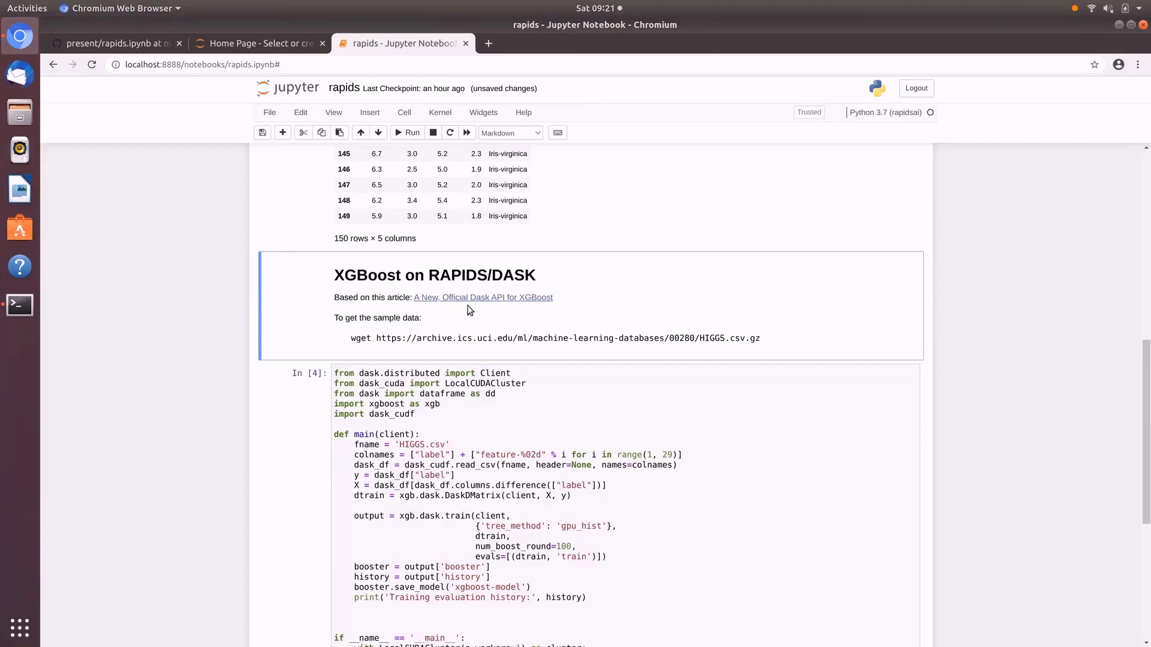
mouse_move(343, 341)
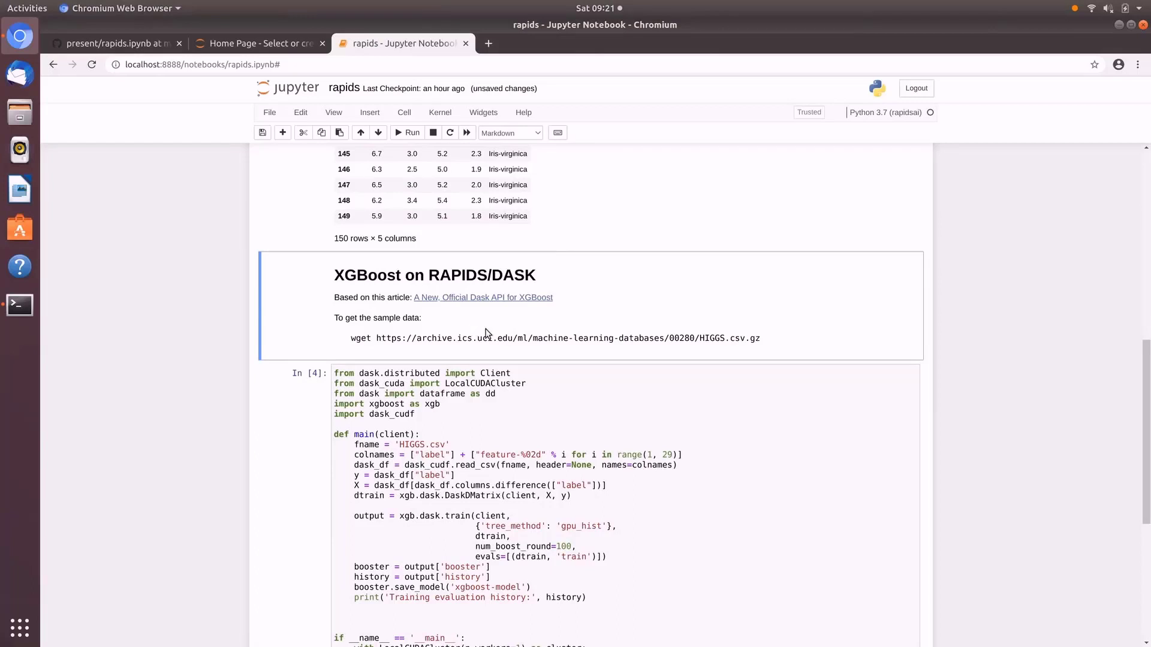
left_click_drag(352, 338, 759, 338)
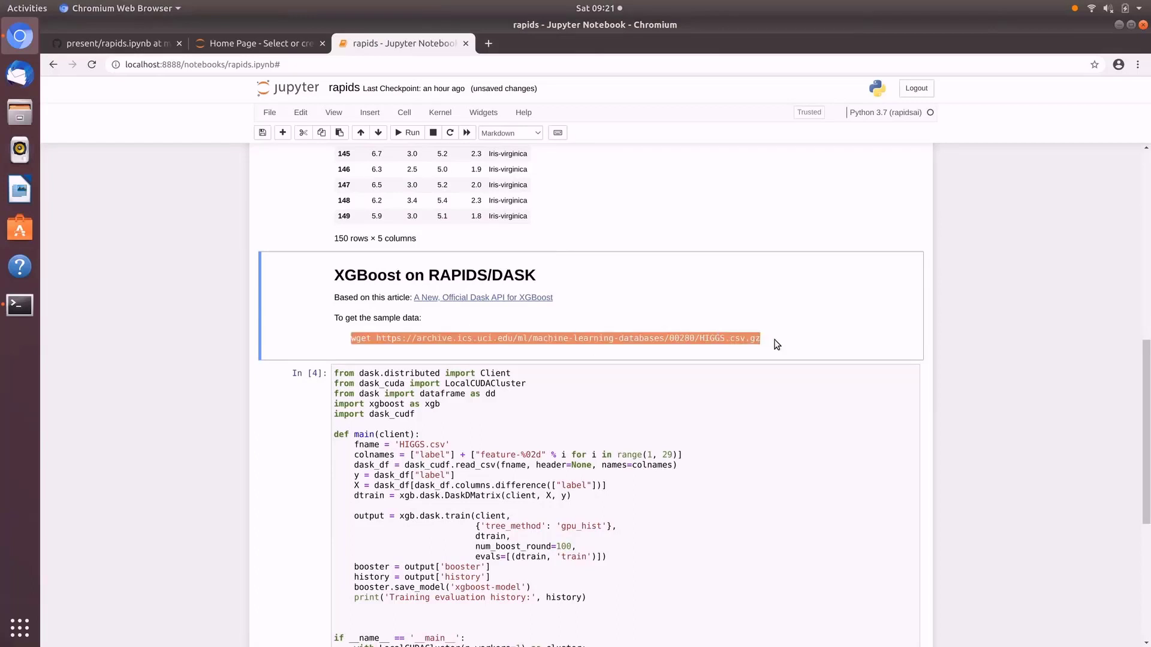
mouse_move(824, 314)
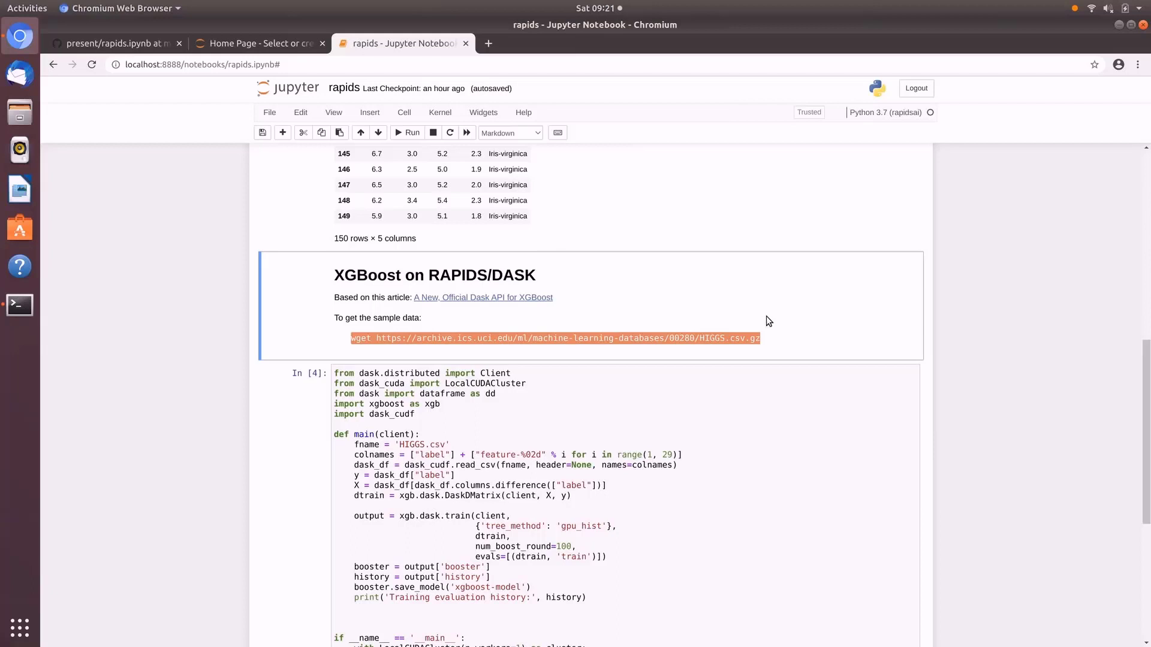
mouse_move(511, 264)
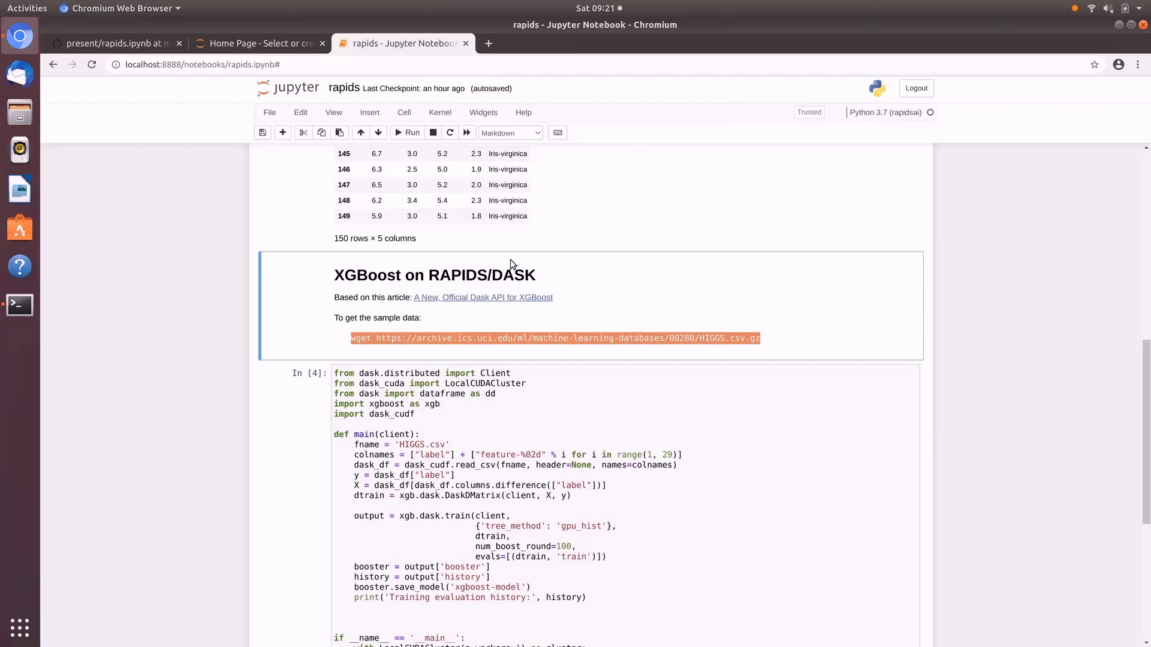
mouse_move(448, 272)
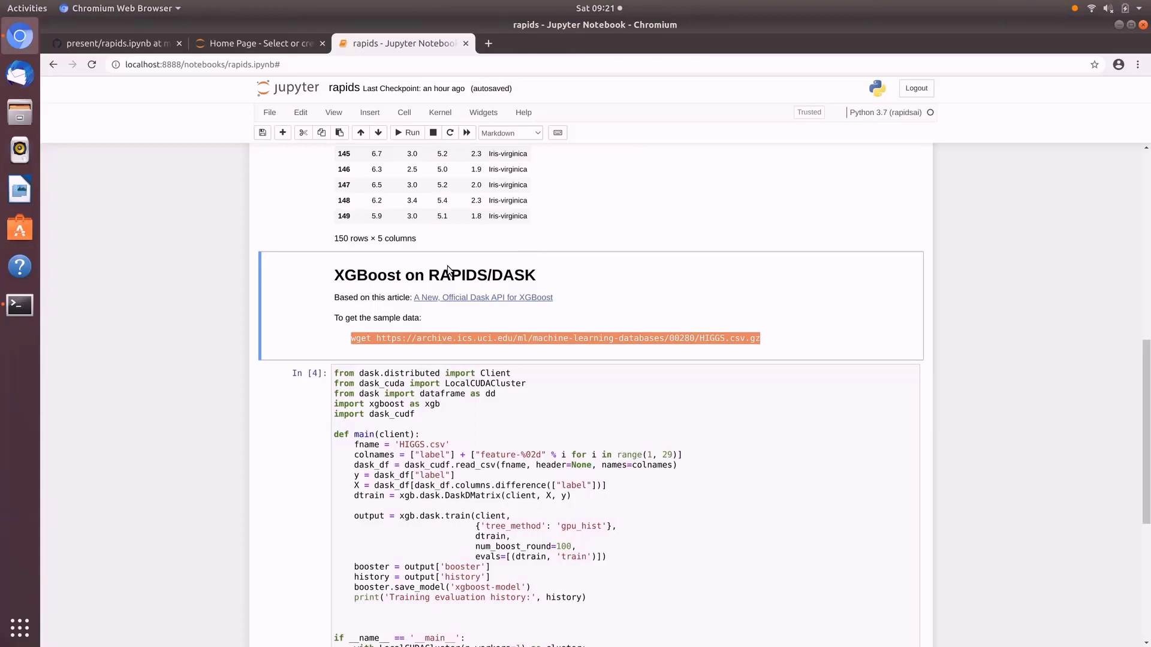
mouse_move(323, 259)
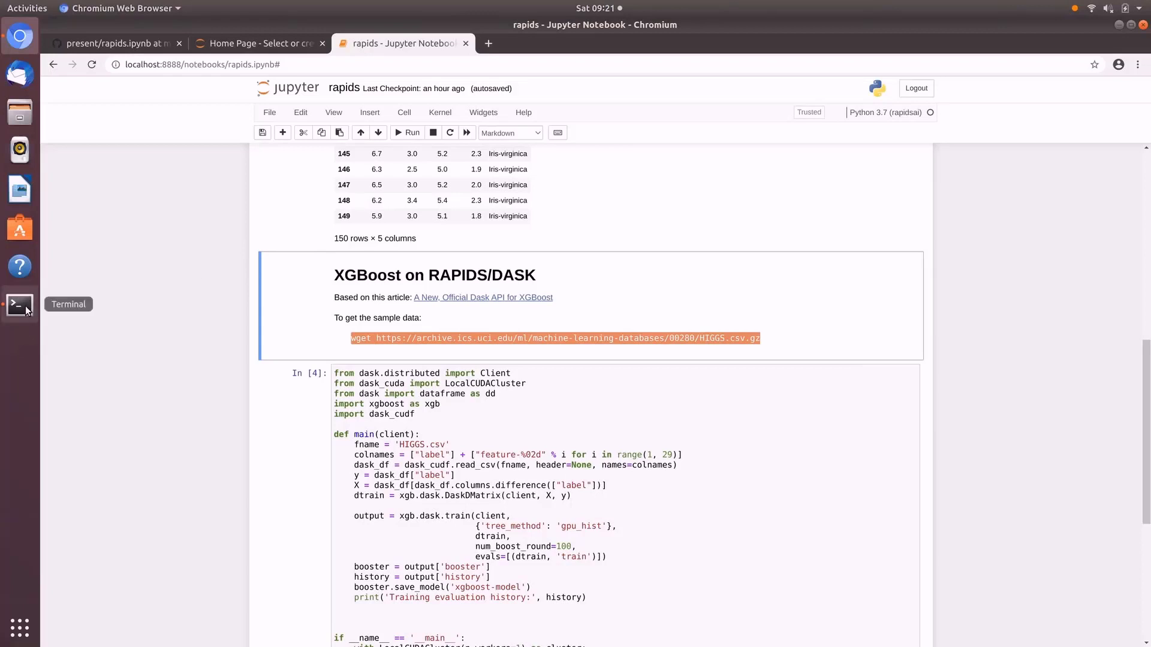
Open a new Terminal window from the dock and paste the HIGGS wget command.
right_click(19, 304)
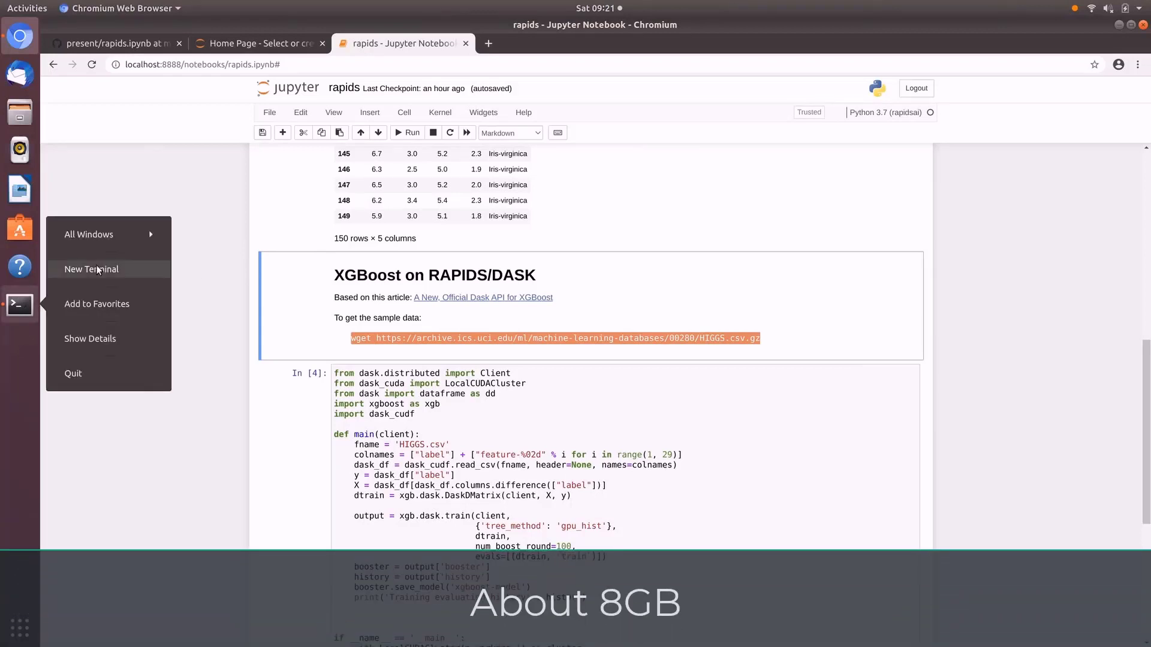
left_click(91, 269)
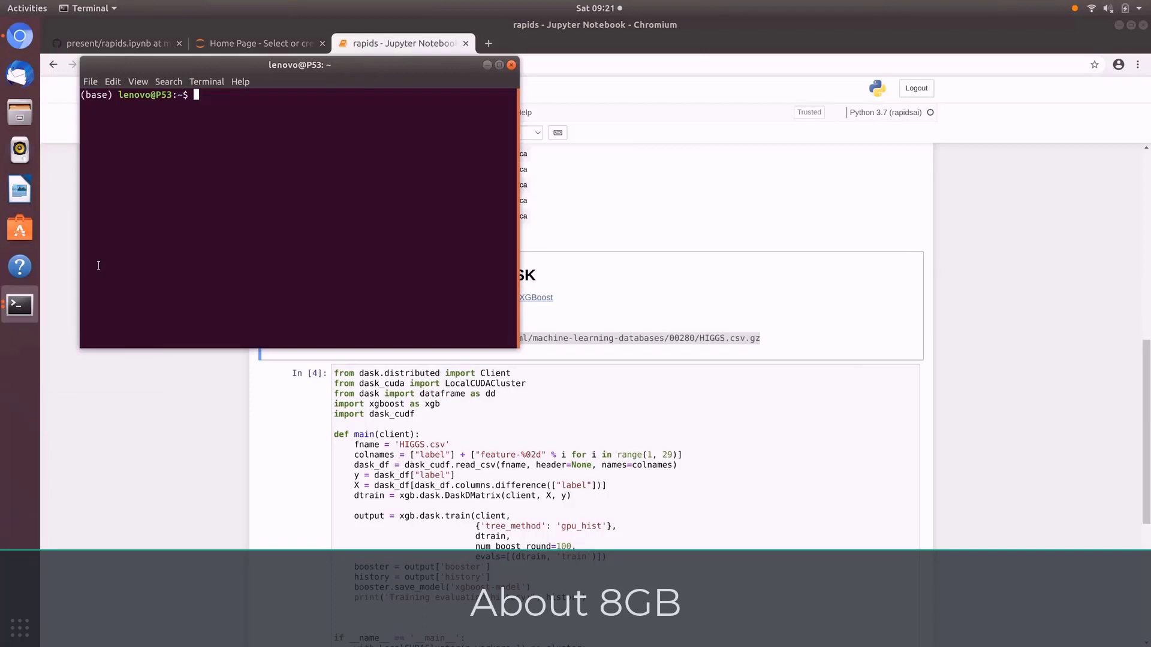
right_click(194, 209)
type("gunzip HIGGS.csv.gz")
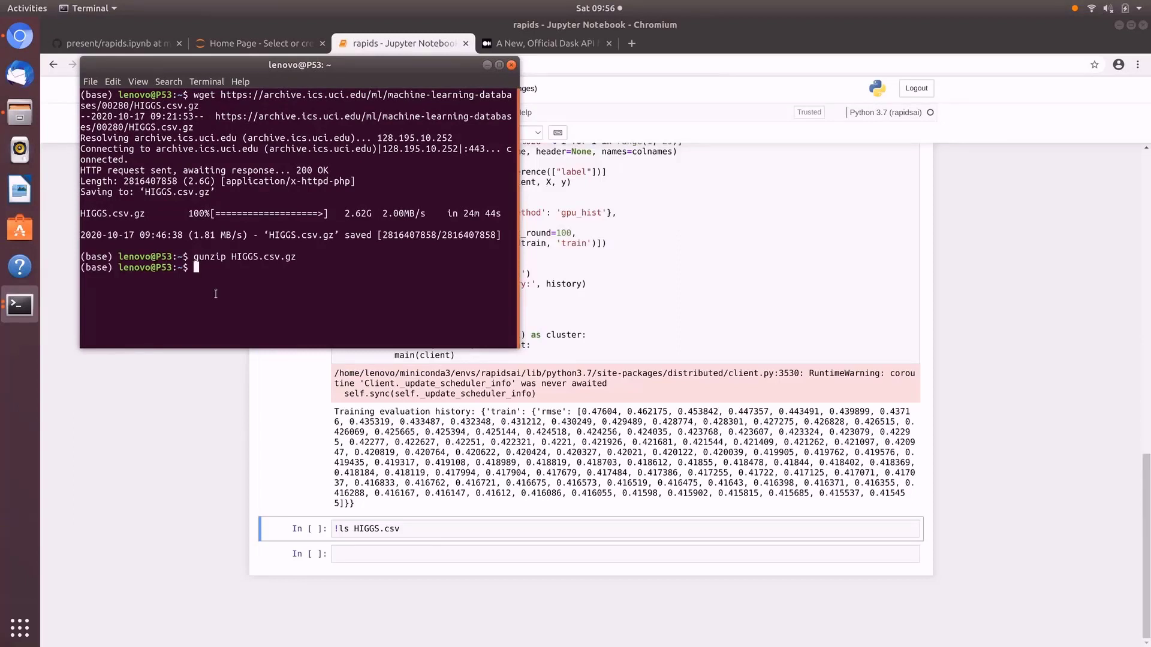
mouse_move(183, 273)
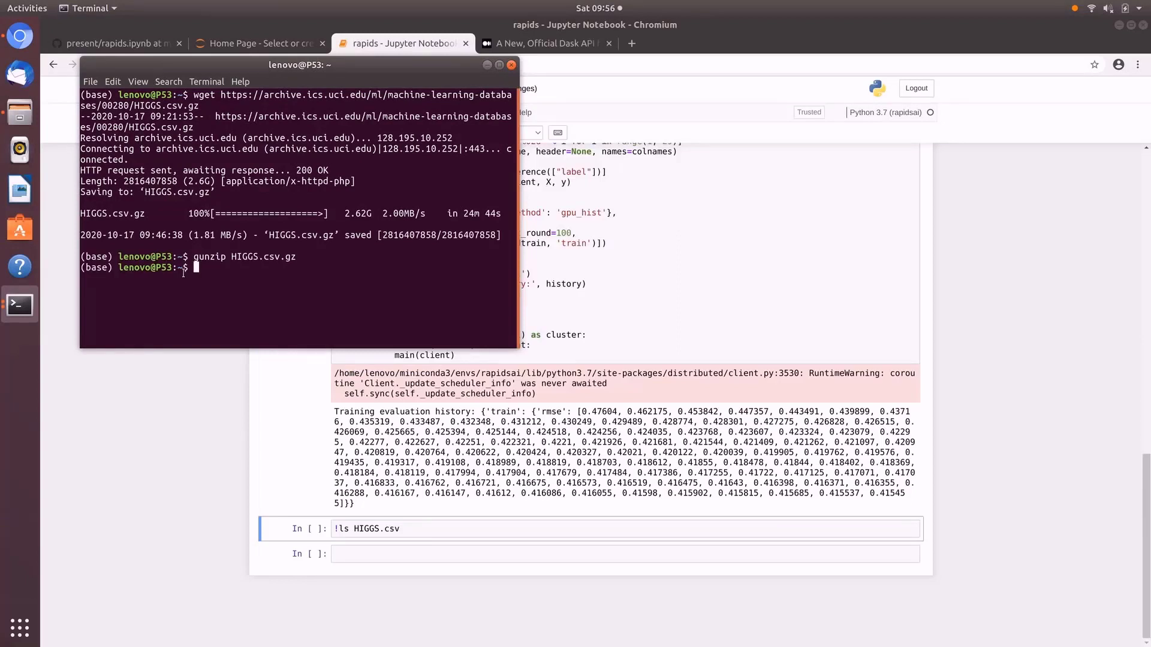
mouse_move(182, 272)
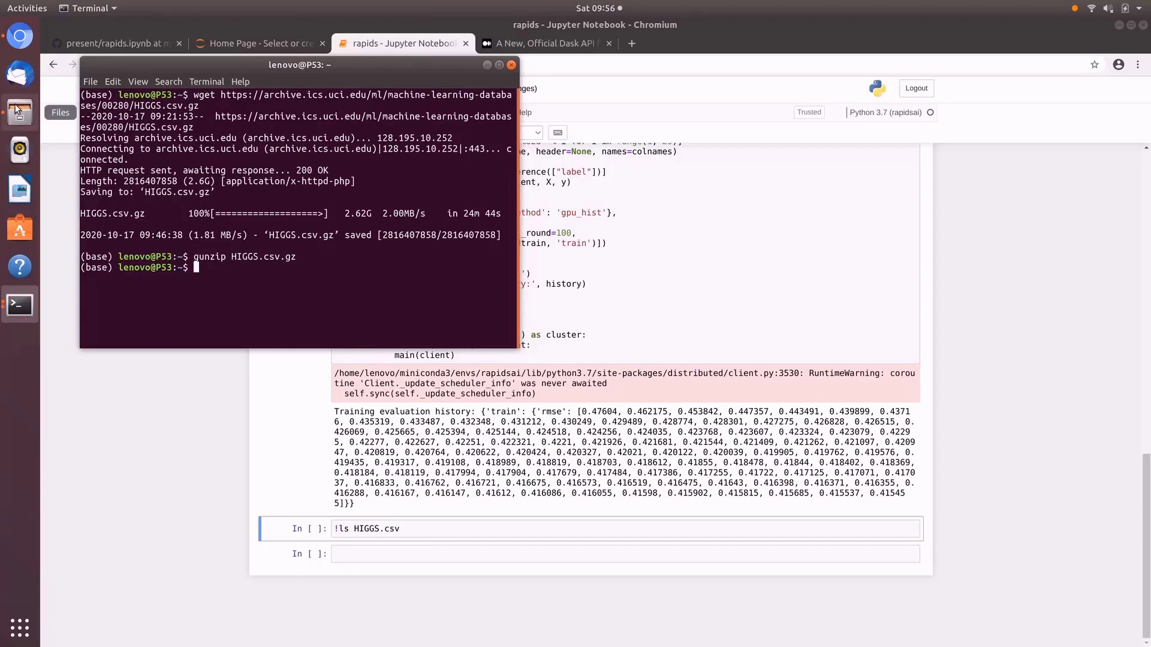
Check the Home folder in Files for the decompressed HIGGS.csv, about 8.0 GB.
left_click(19, 111)
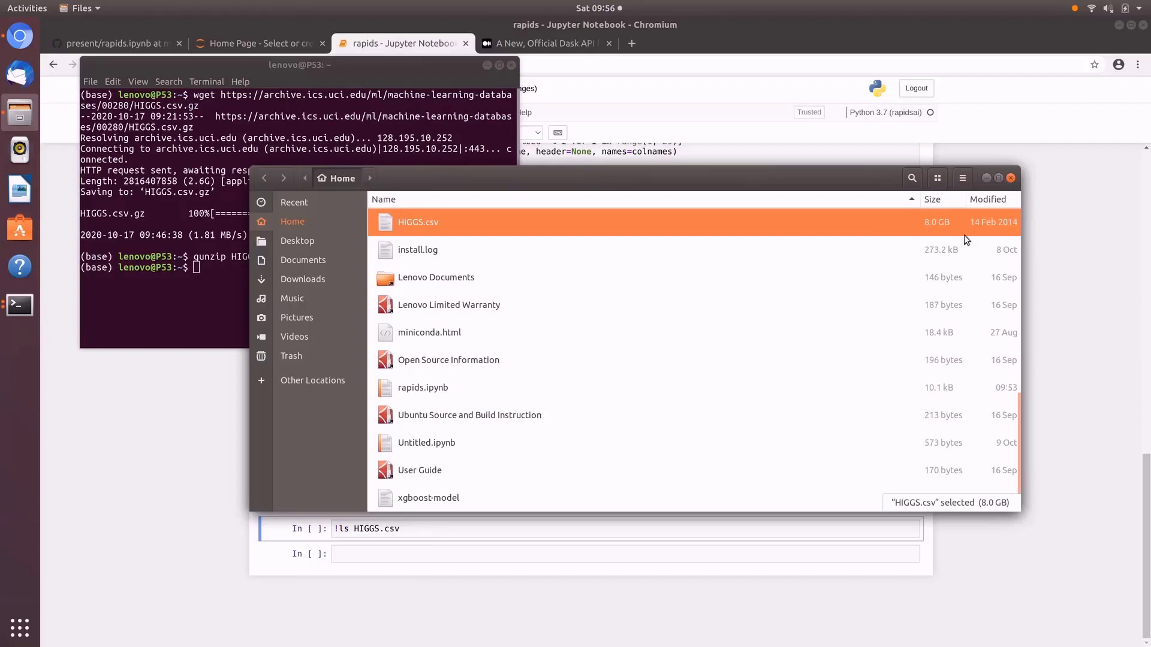
mouse_move(944, 235)
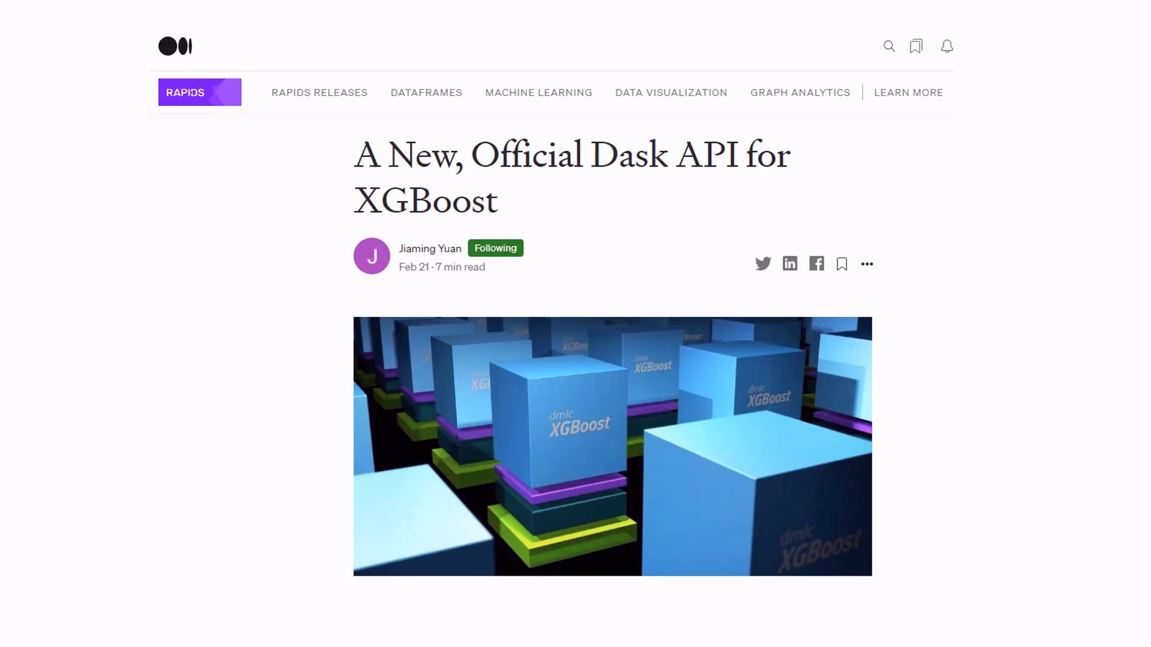
Scroll the Medium Dask XGBoost article to the cuDF partition diagram, then return to the notebook.
scroll("down", 3)
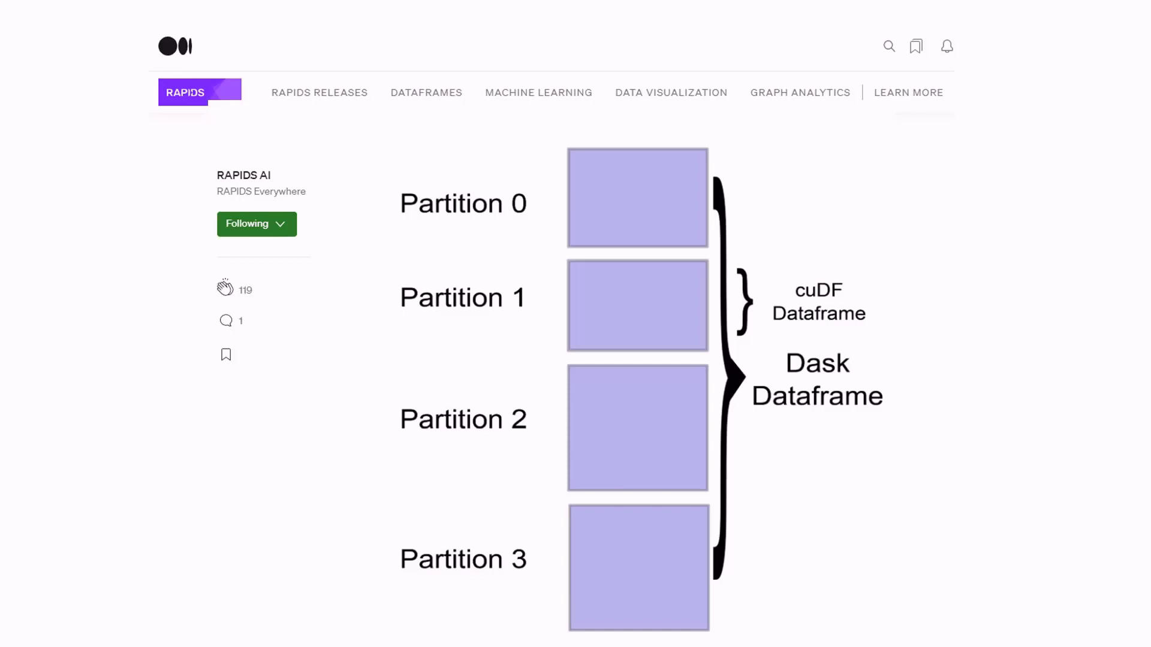
left_click(402, 43)
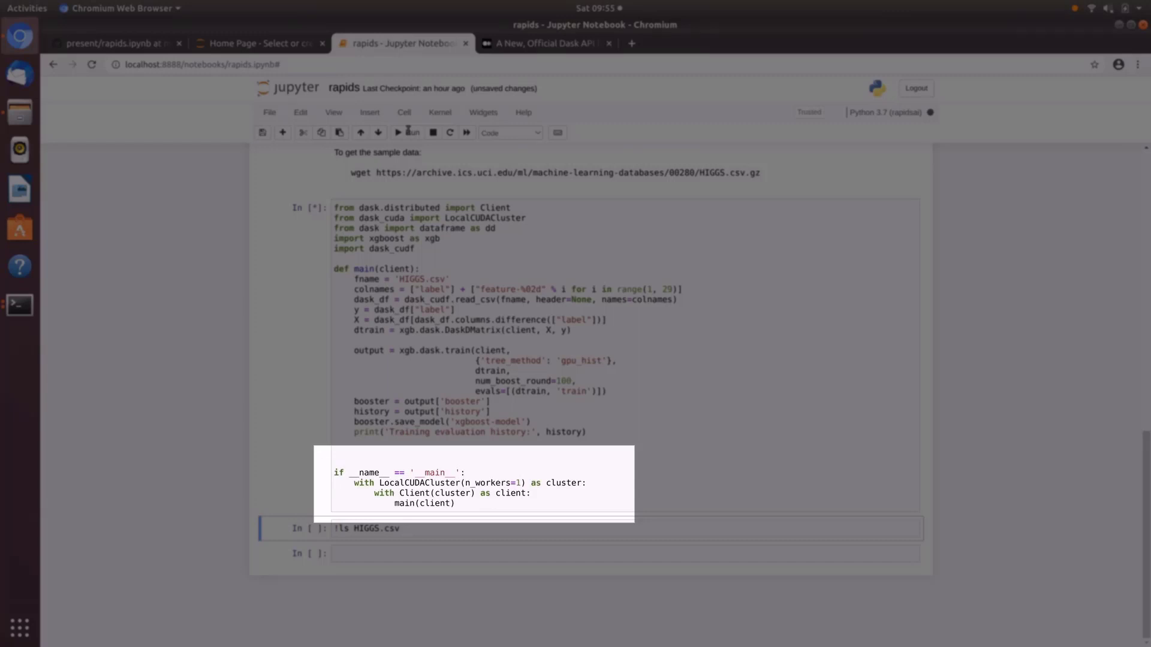
mouse_move(445, 245)
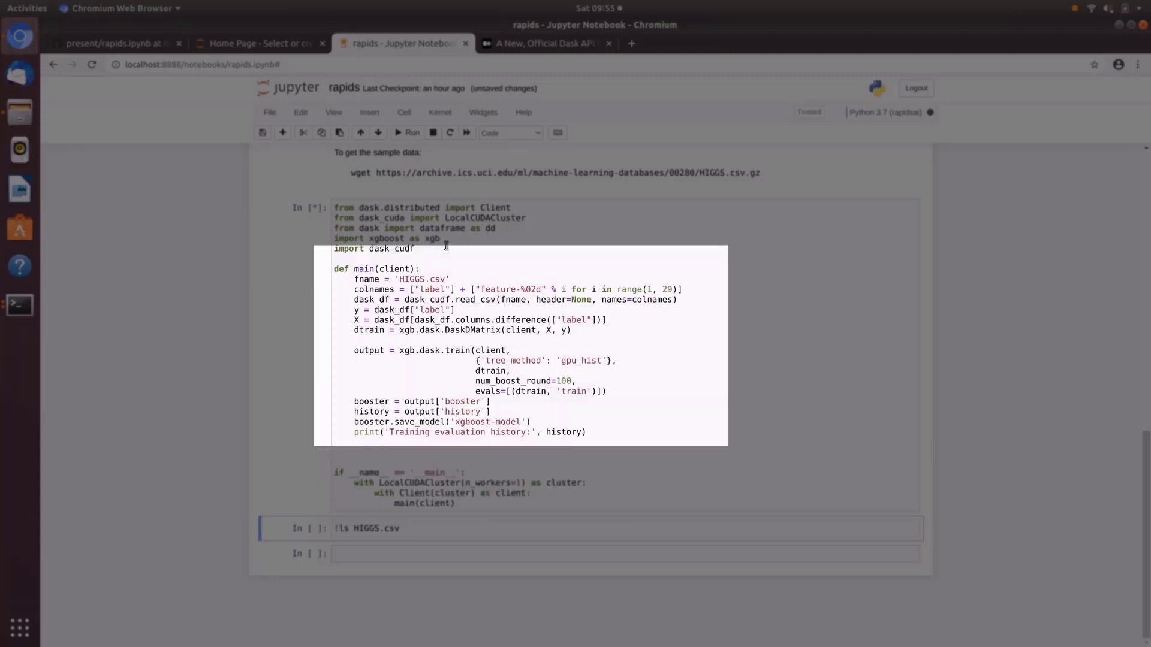
Select the XGBoost Dask training cell that reads HIGGS.csv.
left_click(445, 245)
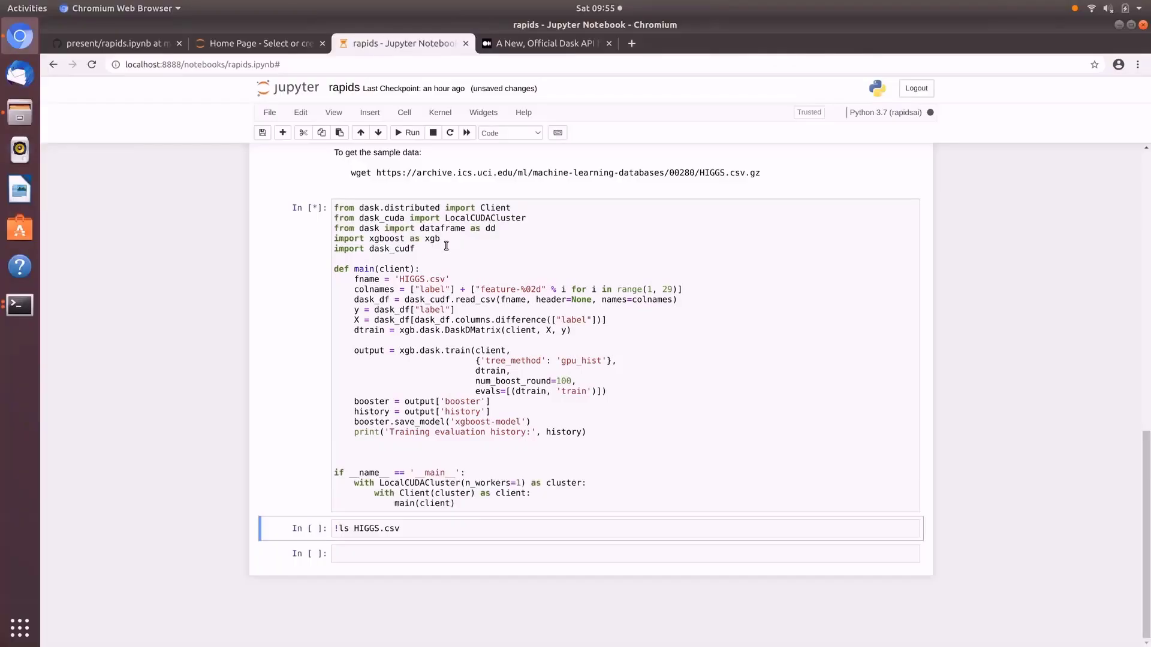